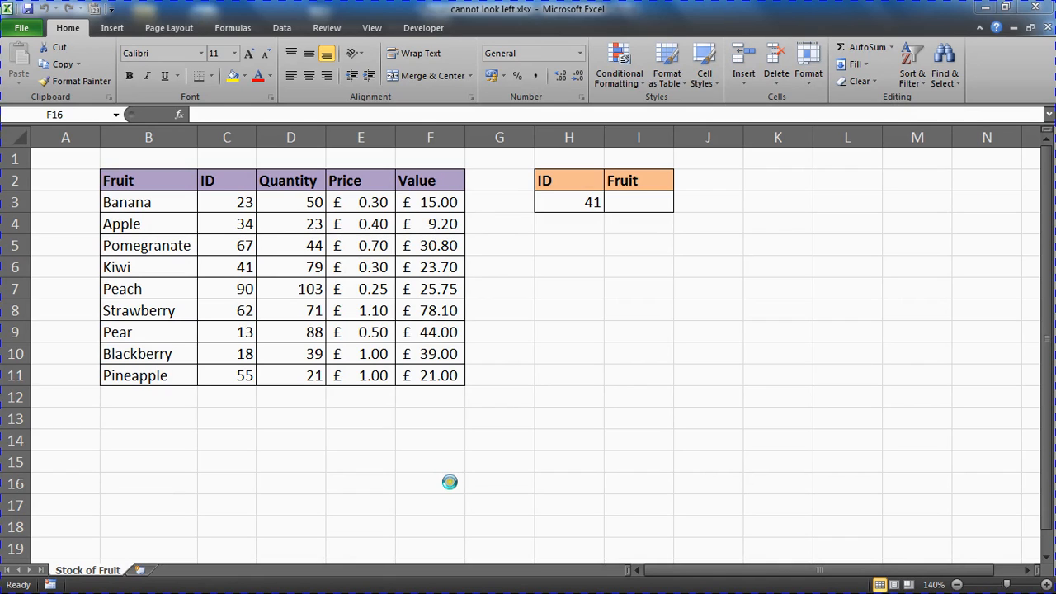
mouse_move(498, 401)
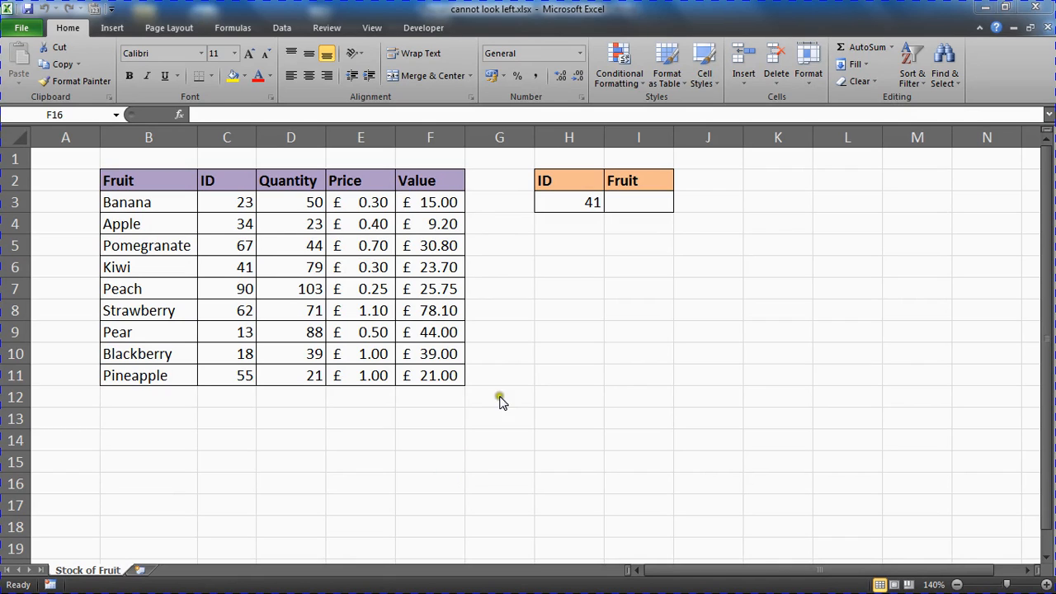
mouse_move(277, 198)
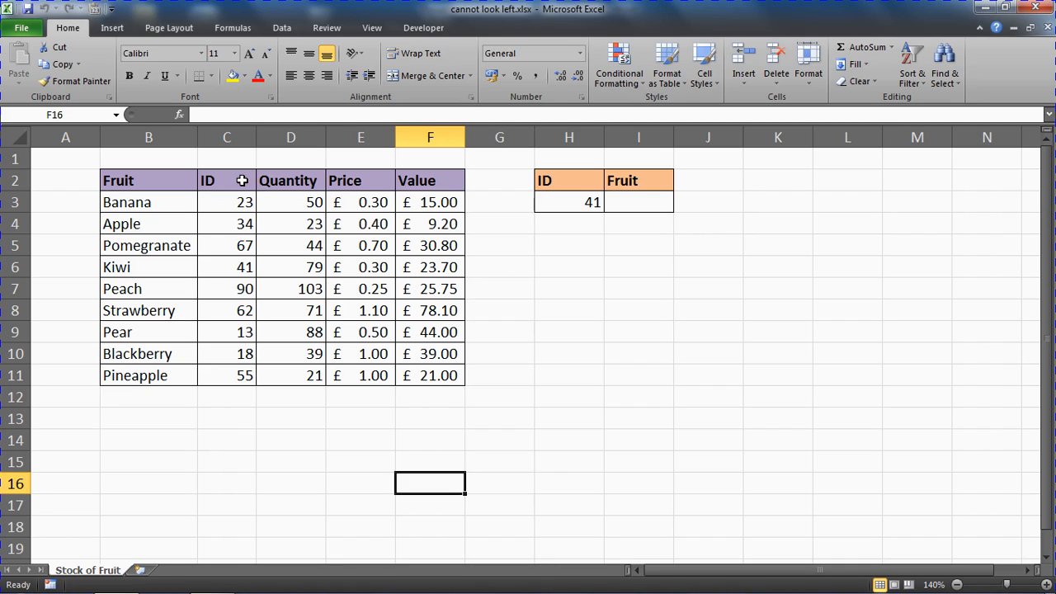
Select the ID through Value columns of the fruit table, C2:F11
click(226, 201)
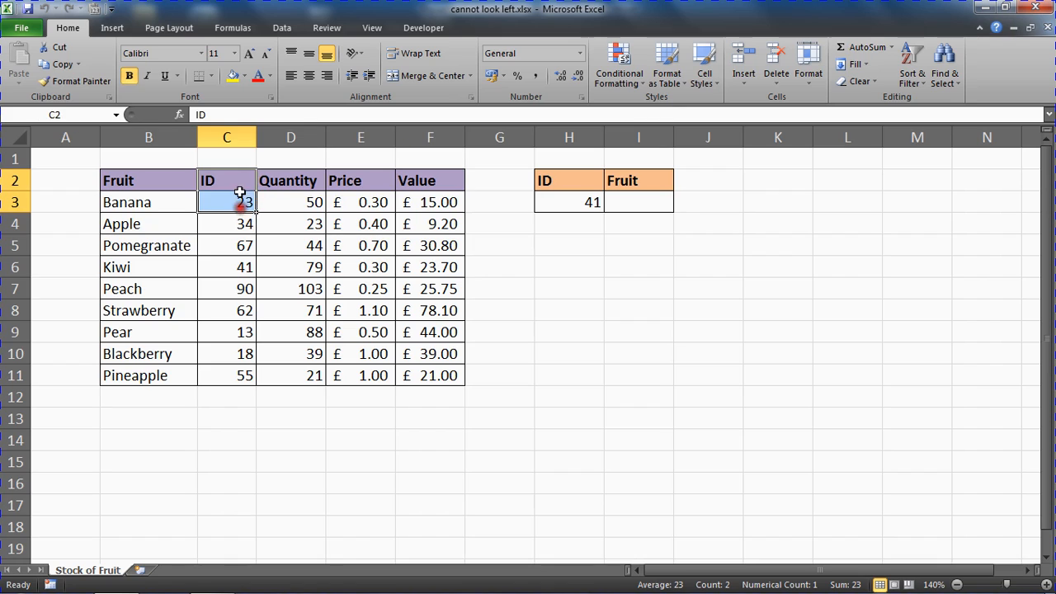
drag(226, 202, 429, 376)
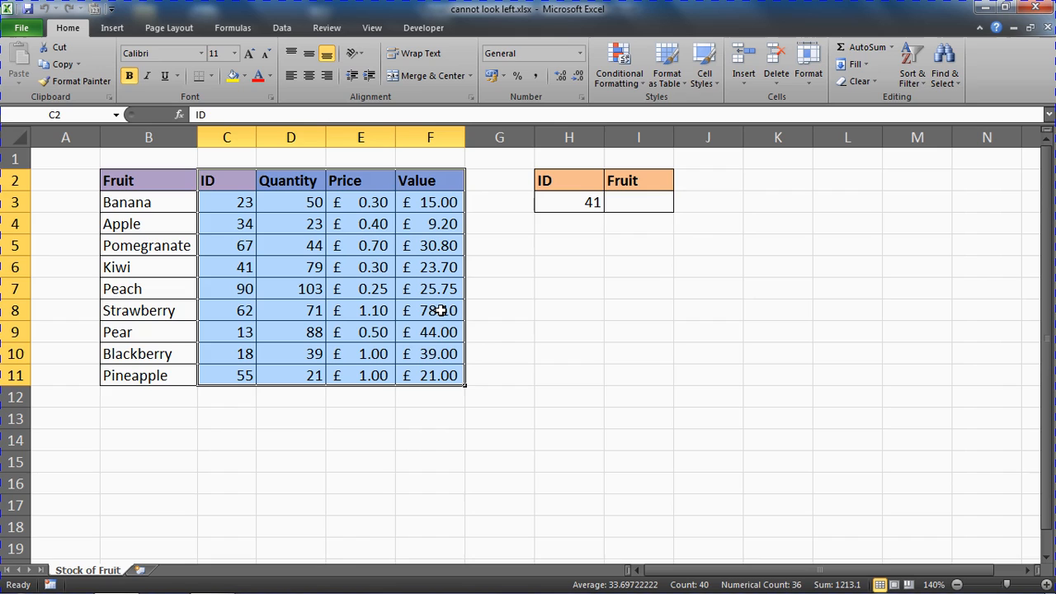
mouse_move(574, 294)
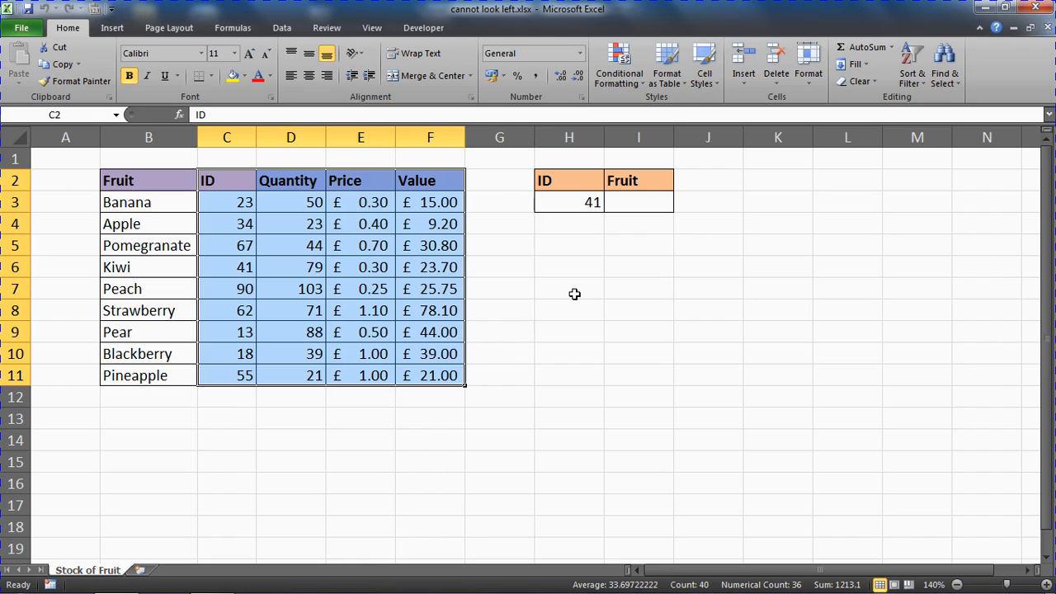
click(568, 289)
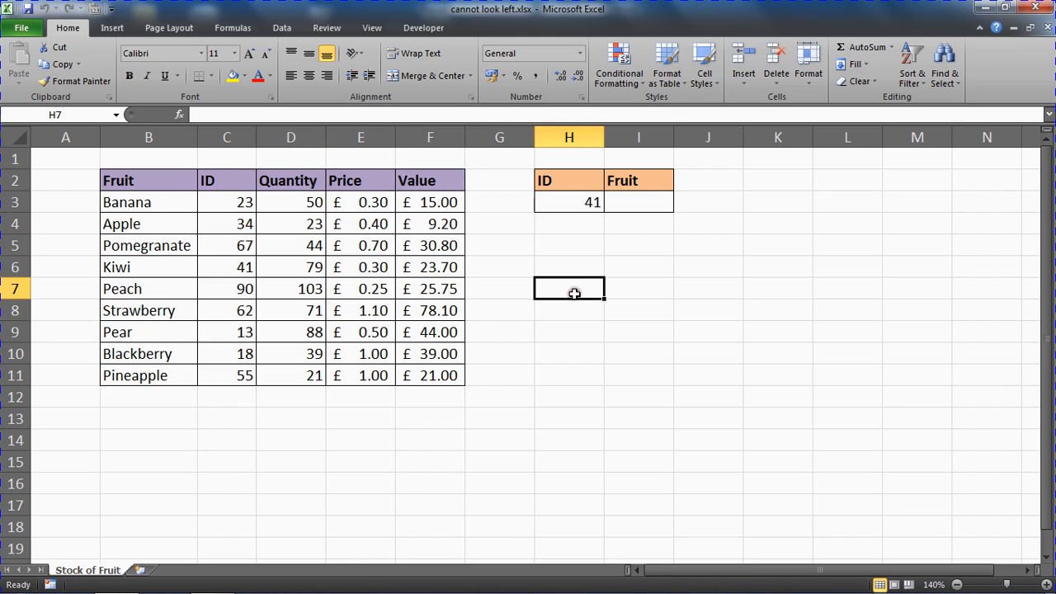
click(638, 201)
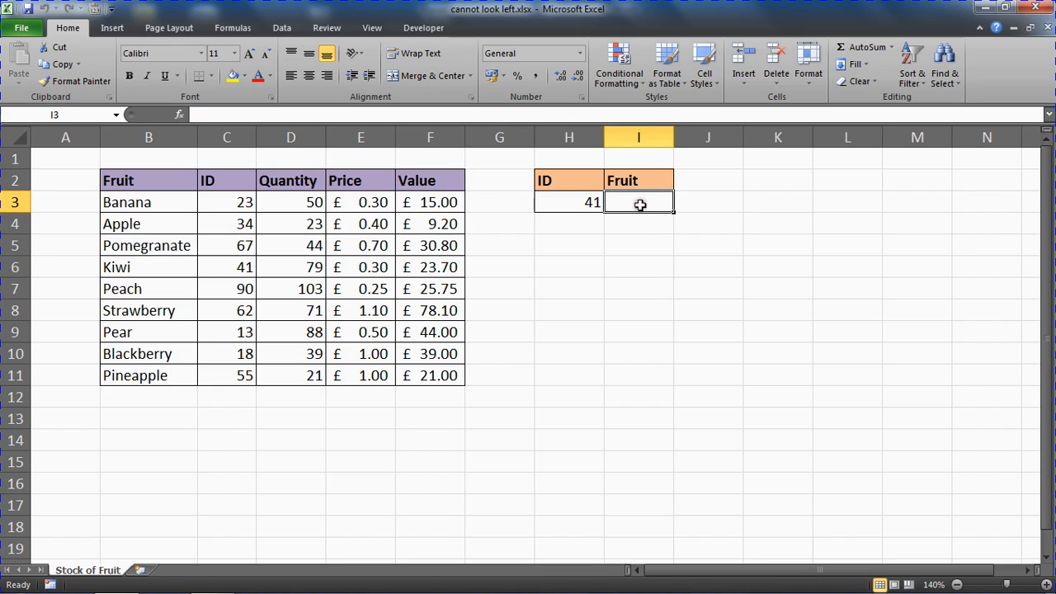
mouse_move(628, 204)
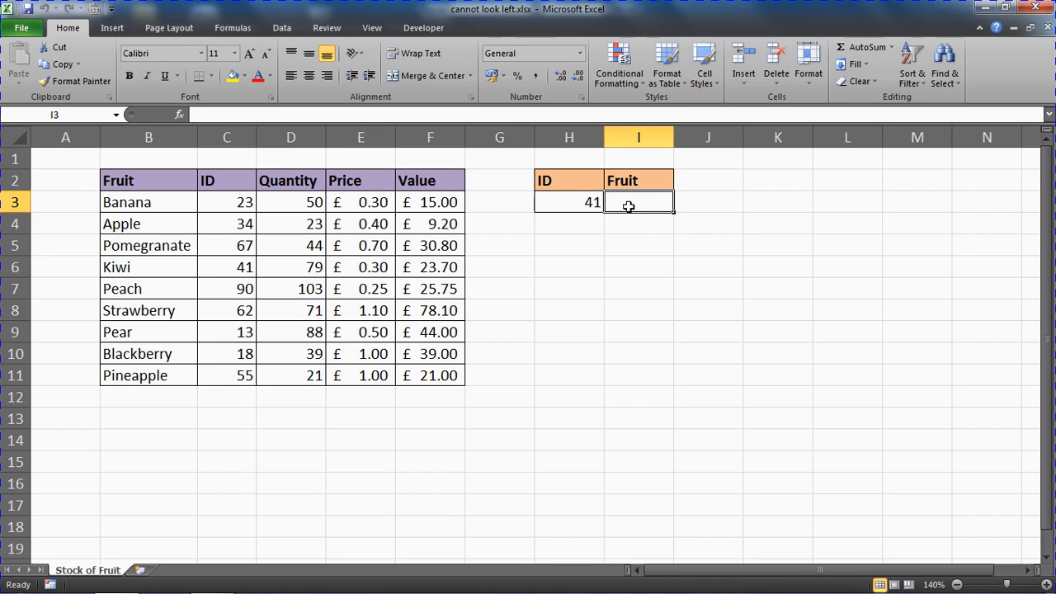
mouse_move(574, 239)
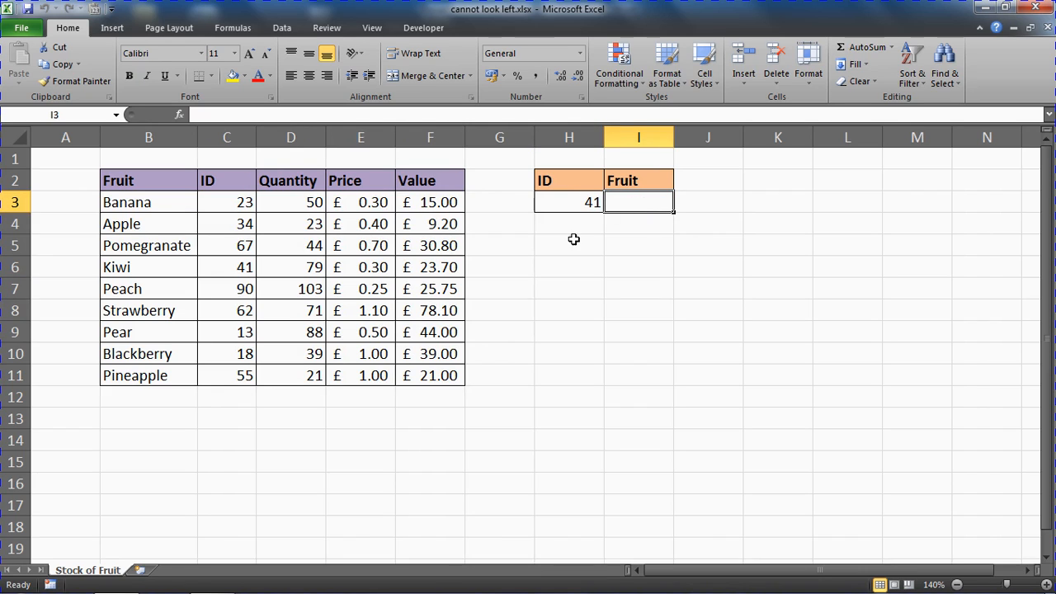
mouse_move(146, 180)
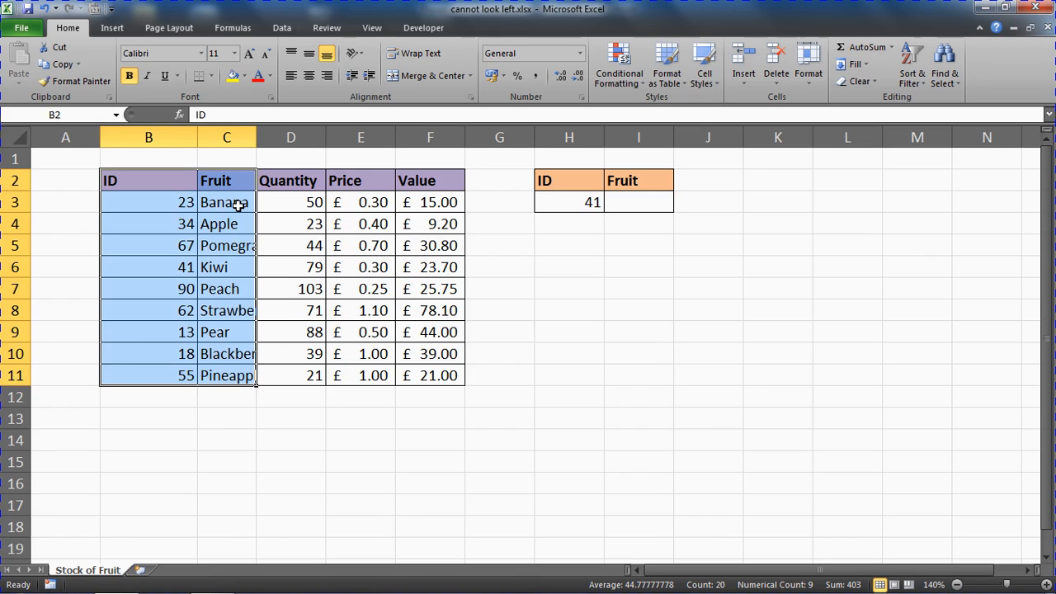
mouse_move(241, 234)
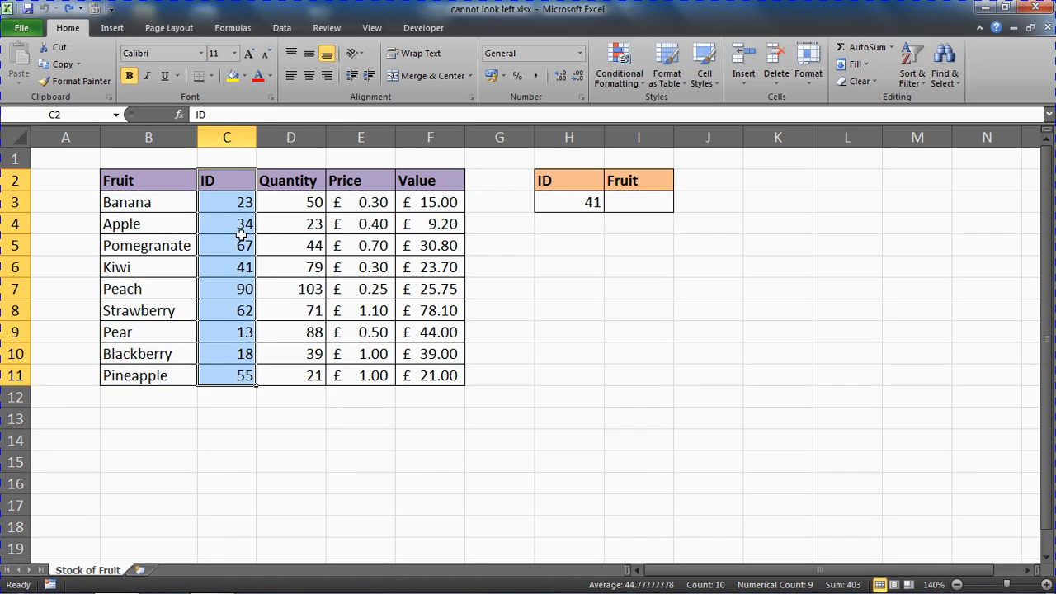
Select cell D6 after restoring the Fruit-then-ID column order
click(290, 267)
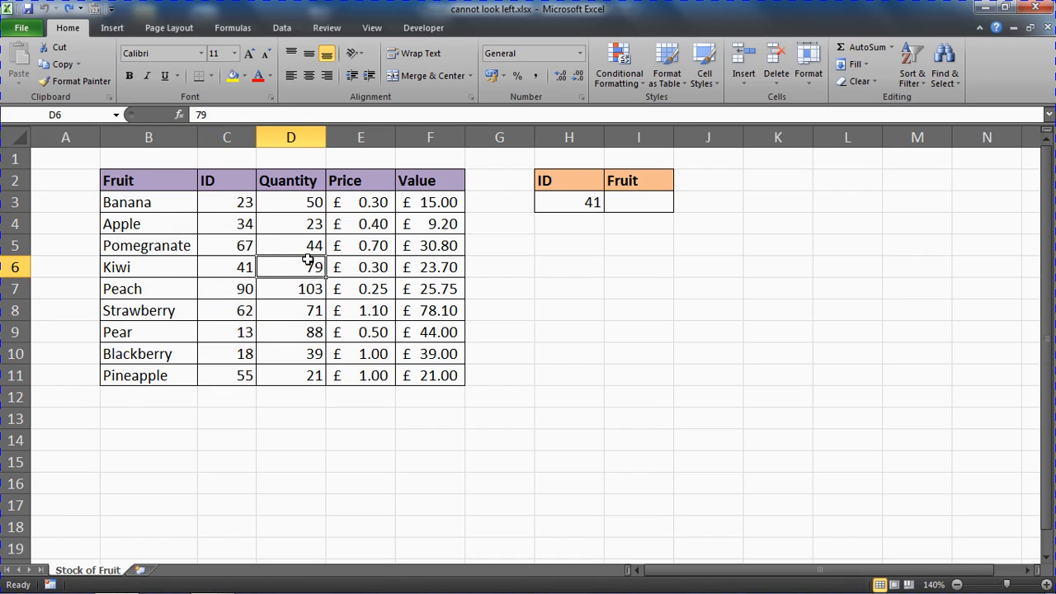
mouse_move(639, 230)
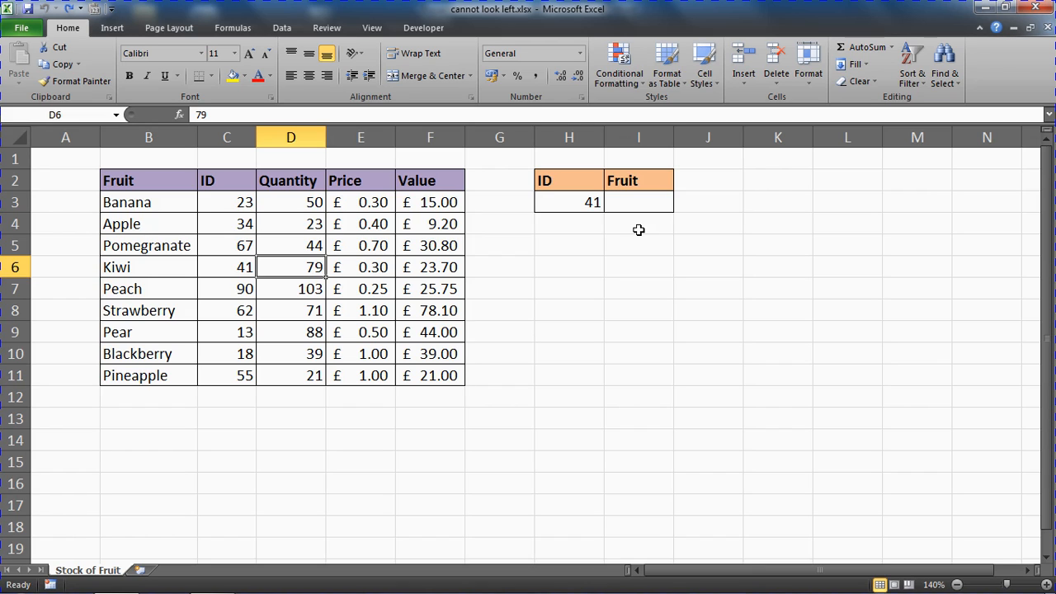
In H6 try =ind, =mat and =inde to see the INDEX and MATCH AutoComplete descriptions
click(567, 267)
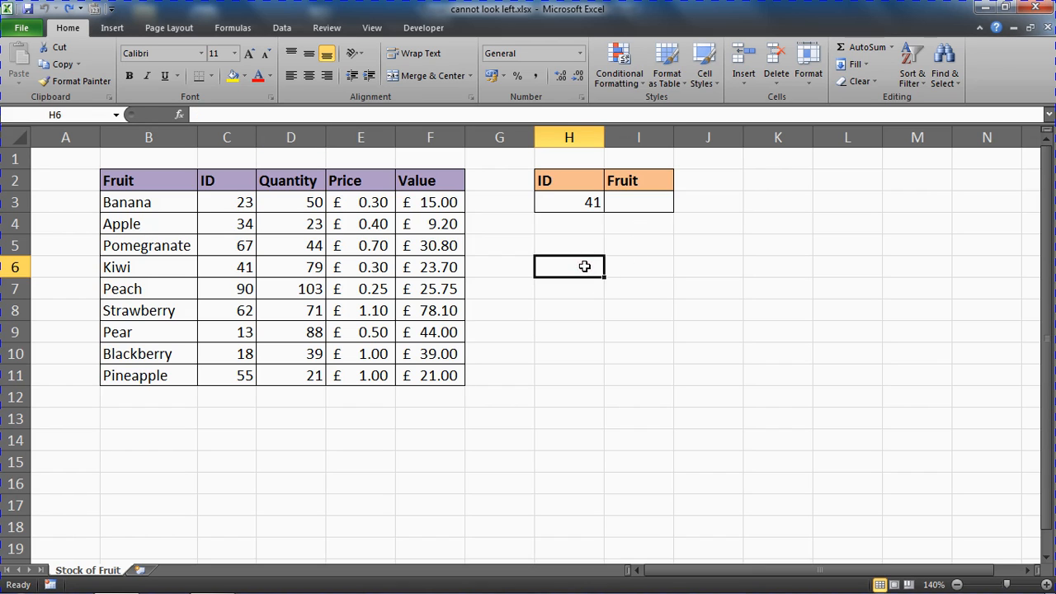
text(=ind)
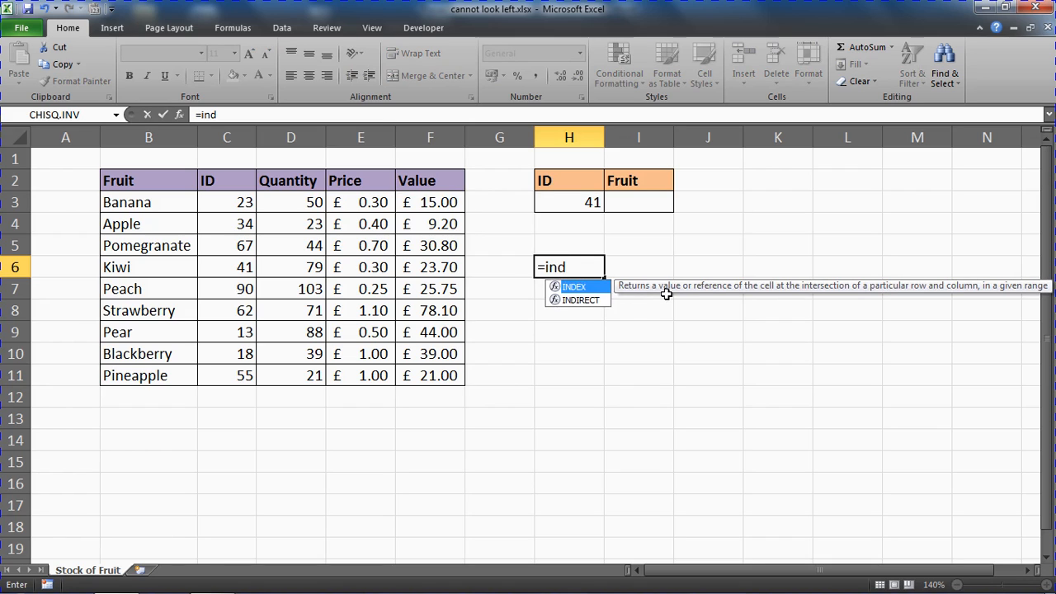
mouse_move(838, 303)
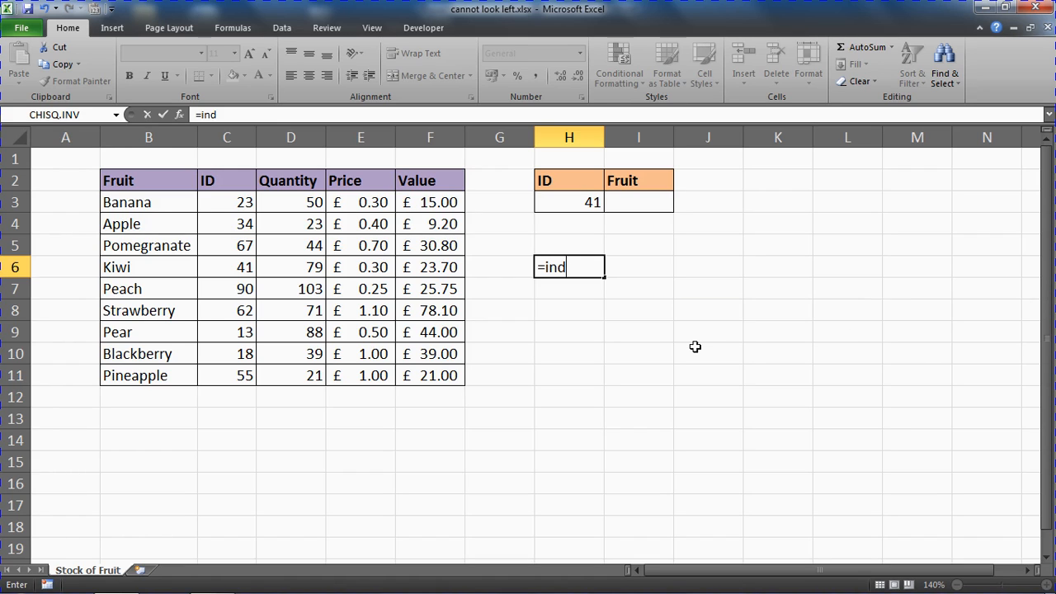
text(m)
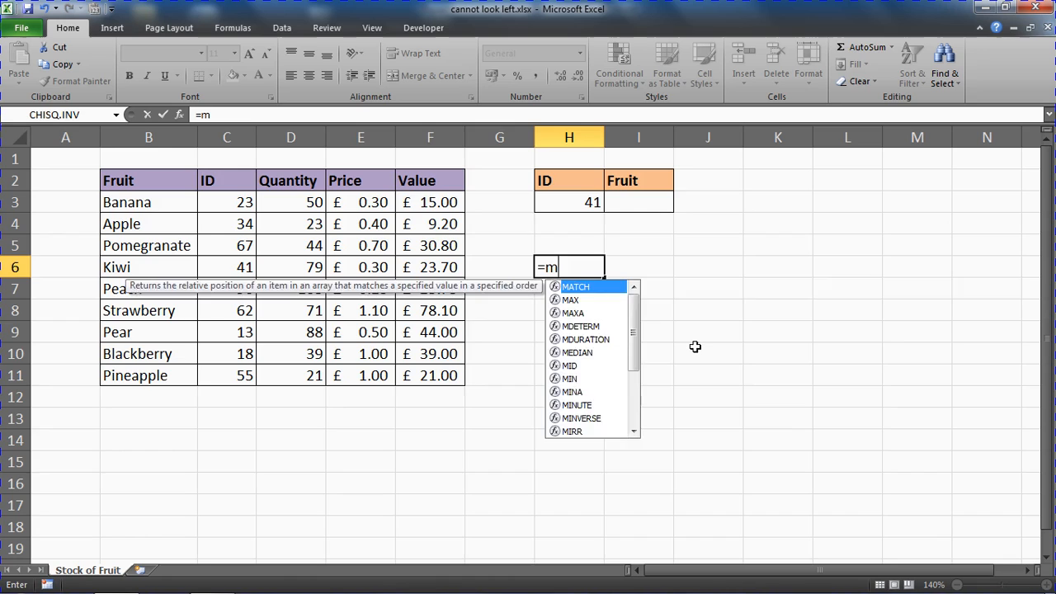
text(at)
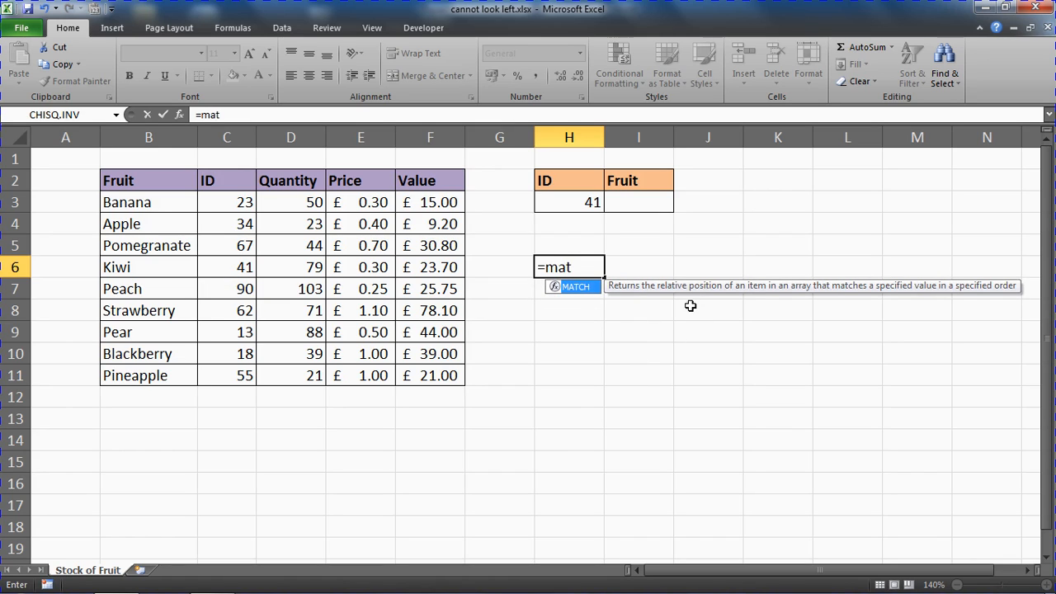
mouse_move(738, 305)
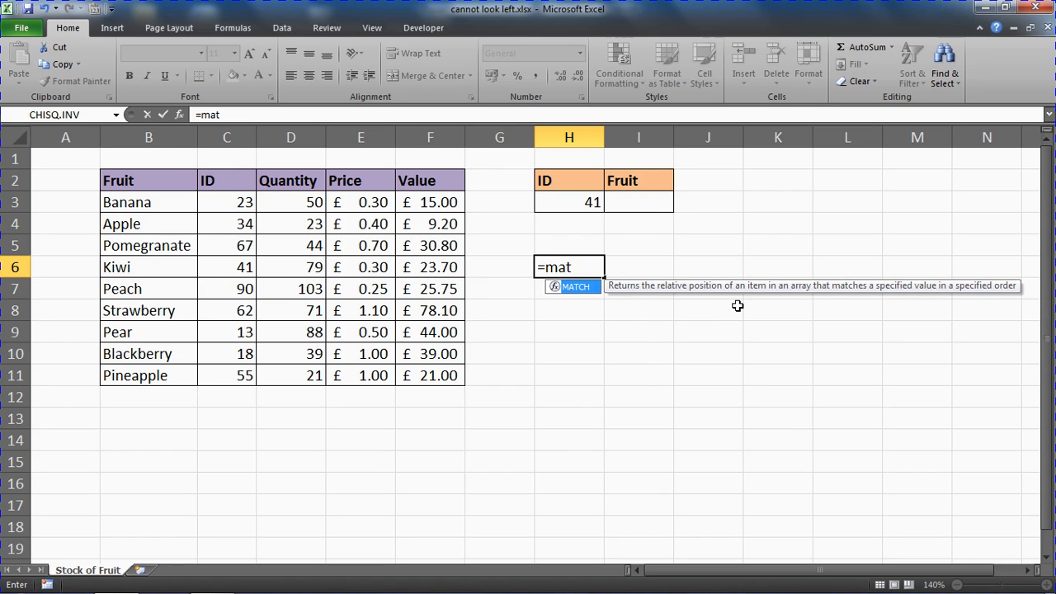
mouse_move(931, 304)
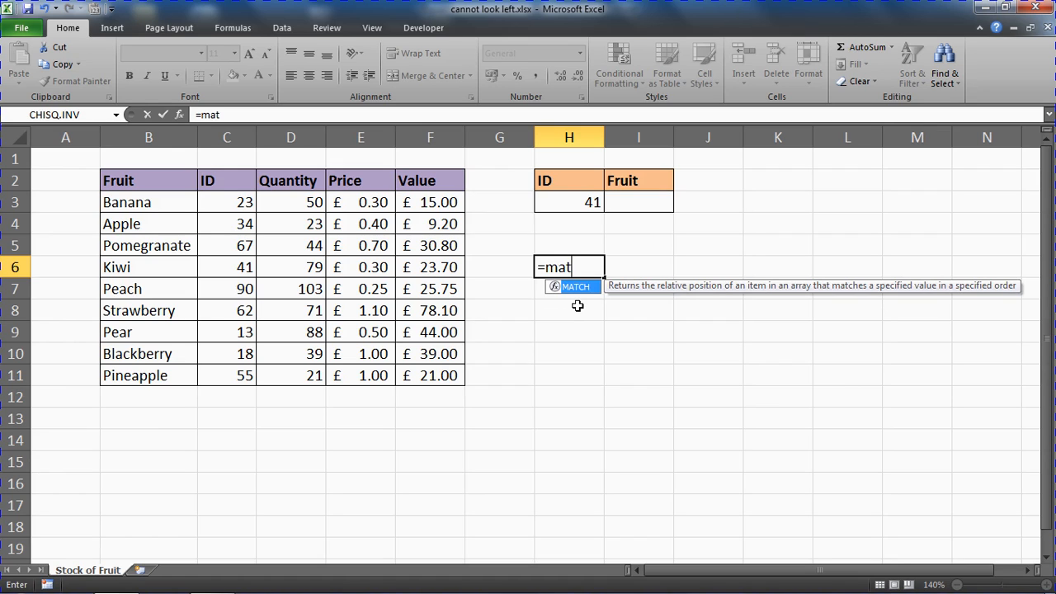
mouse_move(601, 346)
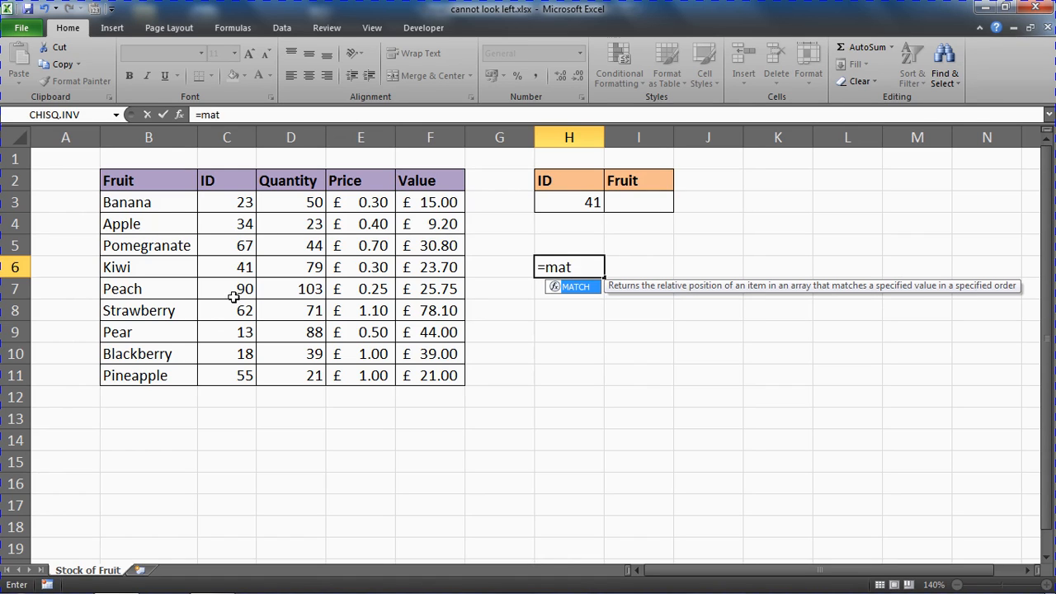
mouse_move(241, 324)
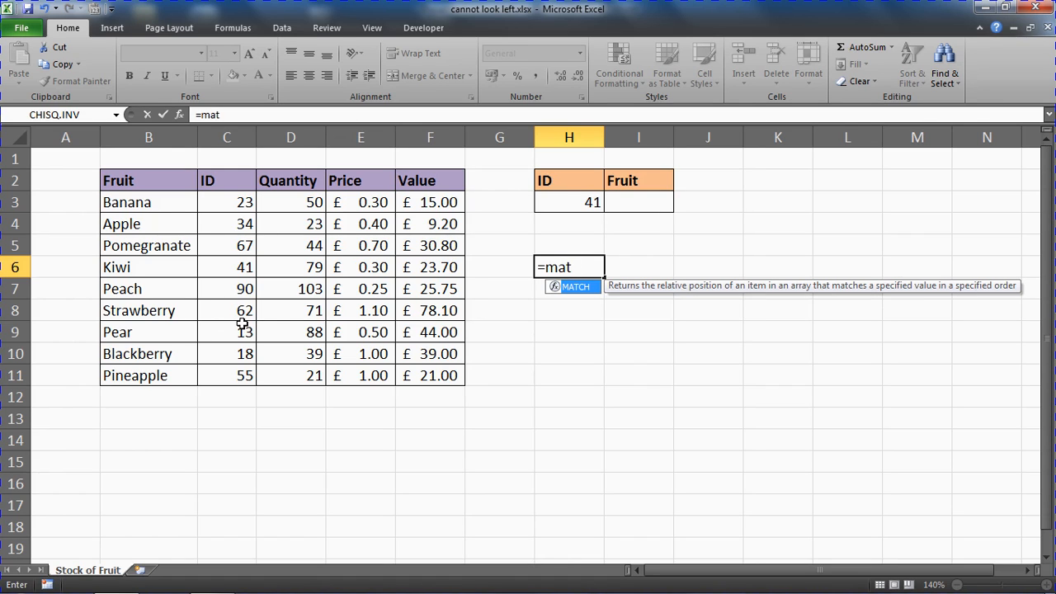
mouse_move(320, 230)
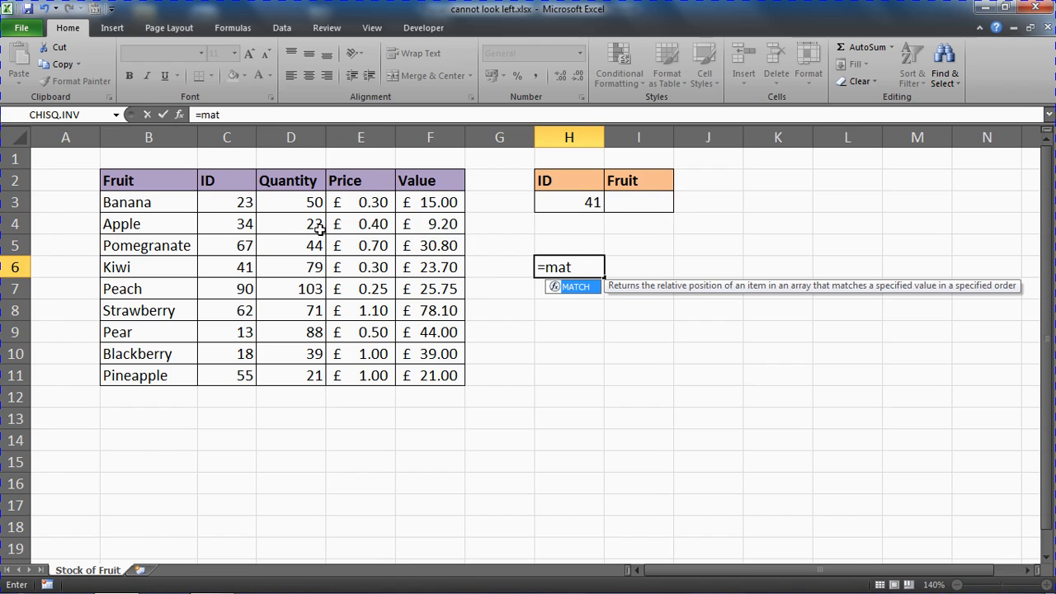
mouse_move(239, 213)
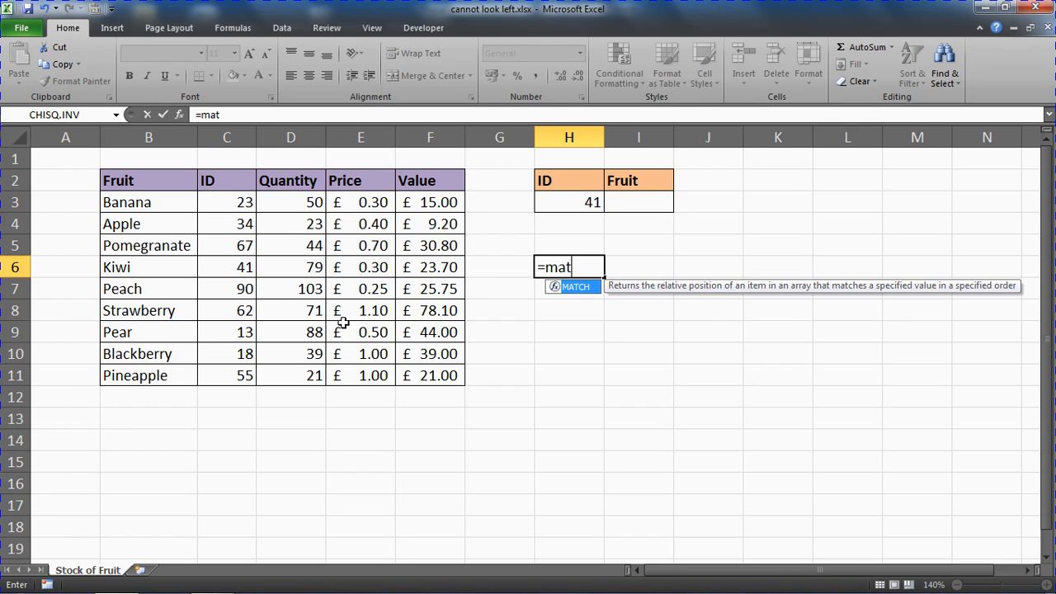
mouse_move(350, 331)
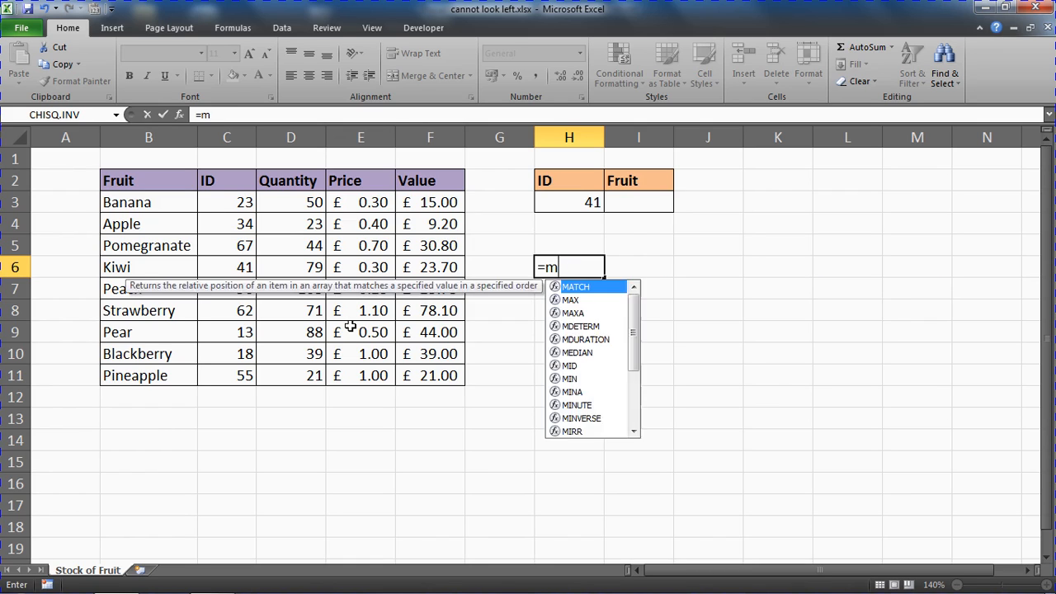
text(inde)
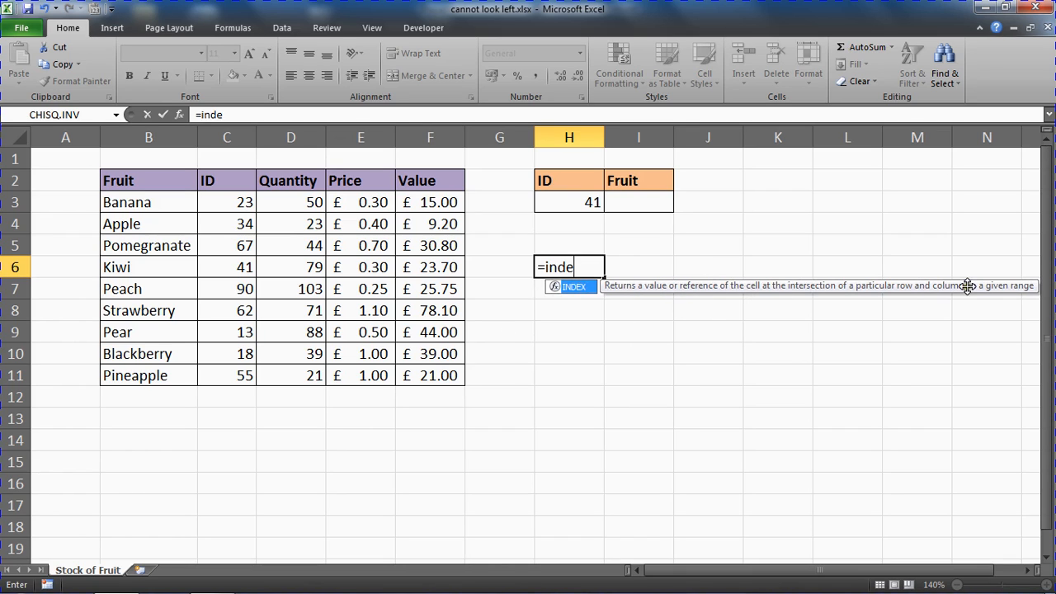
mouse_move(911, 327)
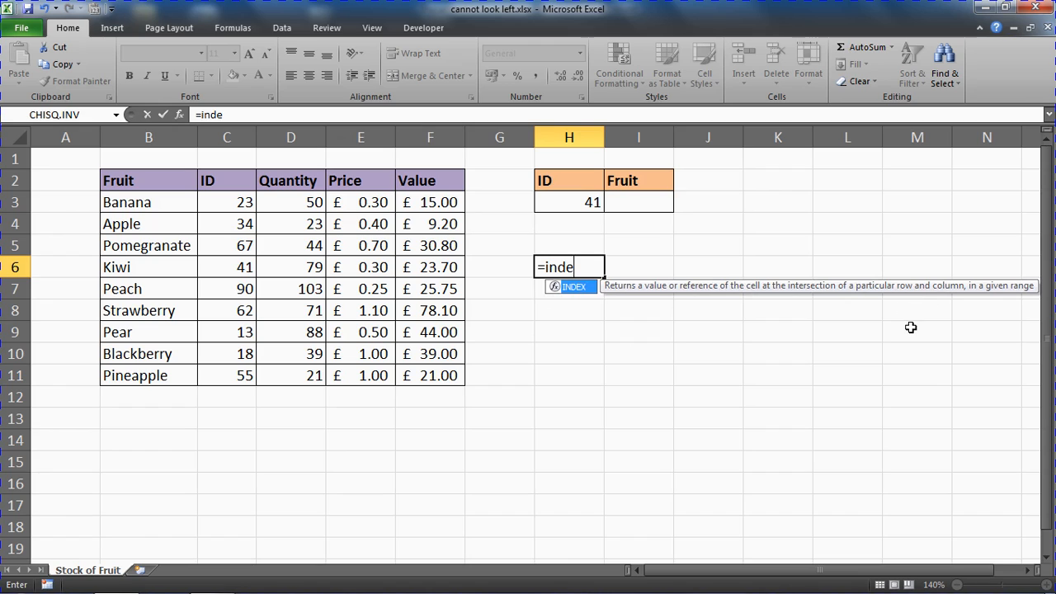
mouse_move(203, 203)
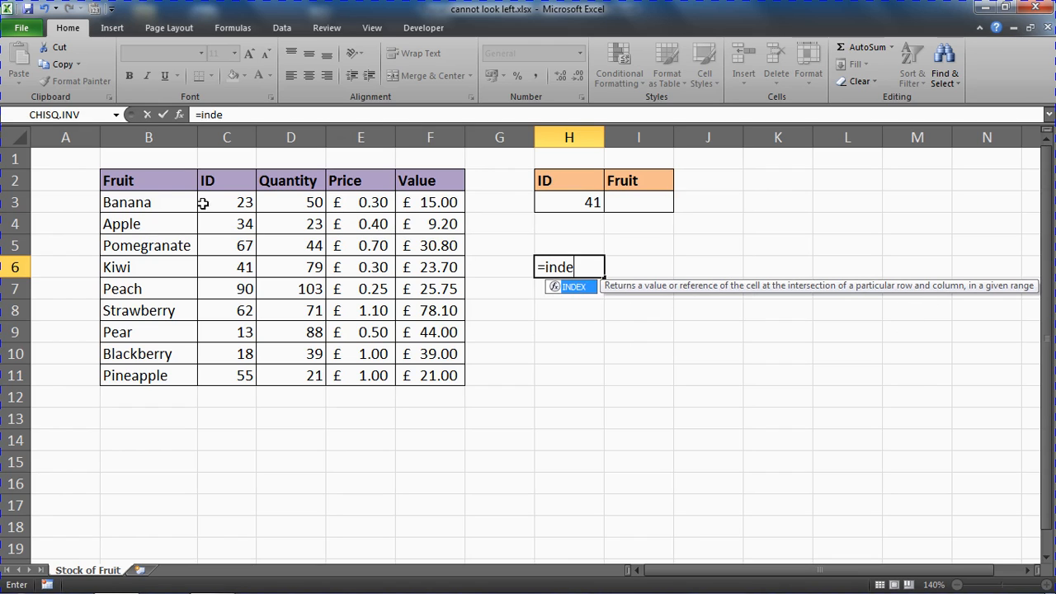
mouse_move(280, 322)
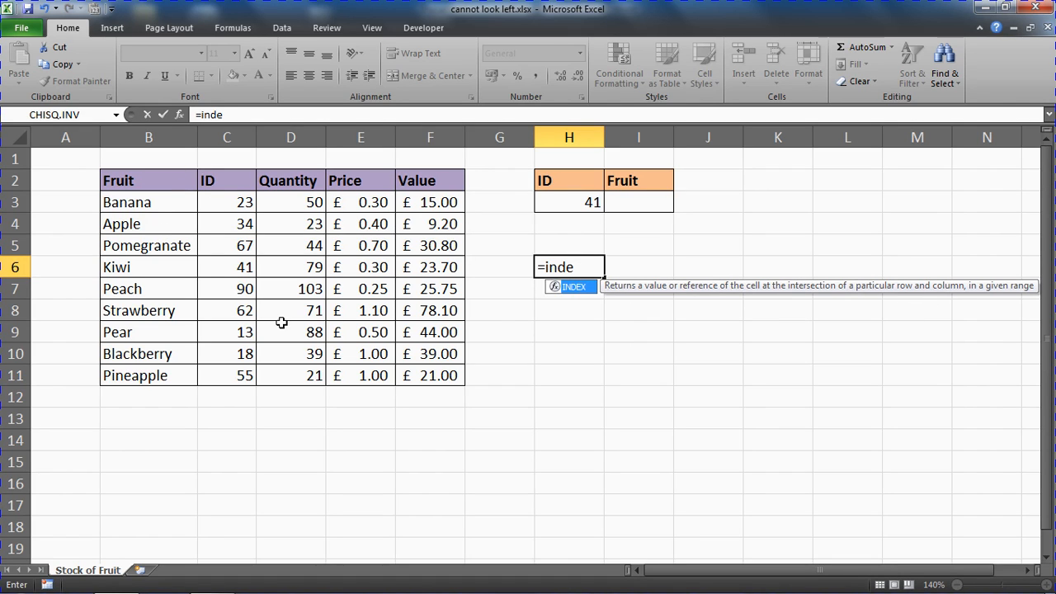
mouse_move(501, 334)
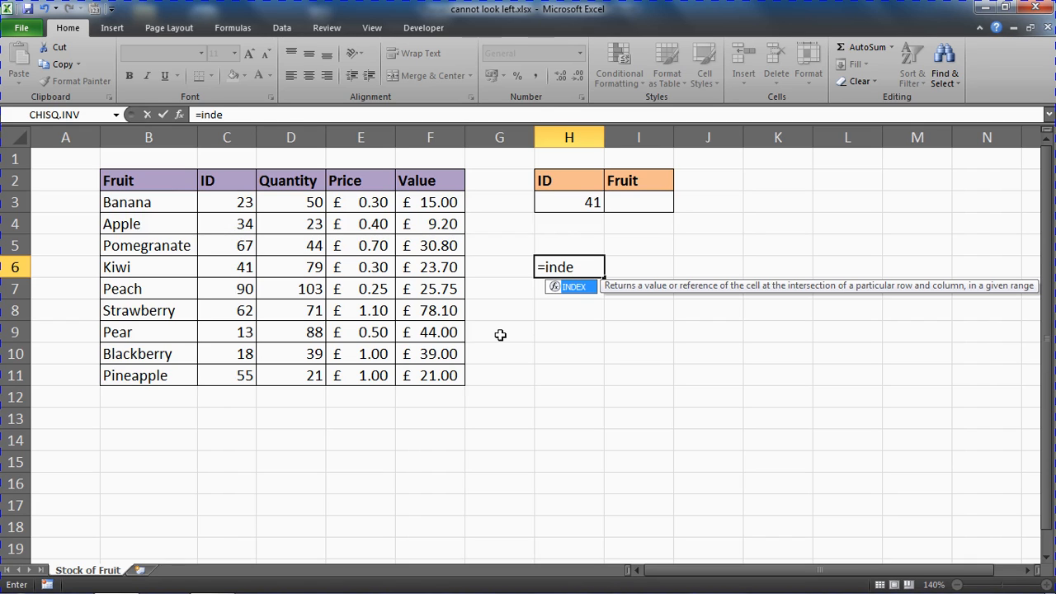
mouse_move(577, 297)
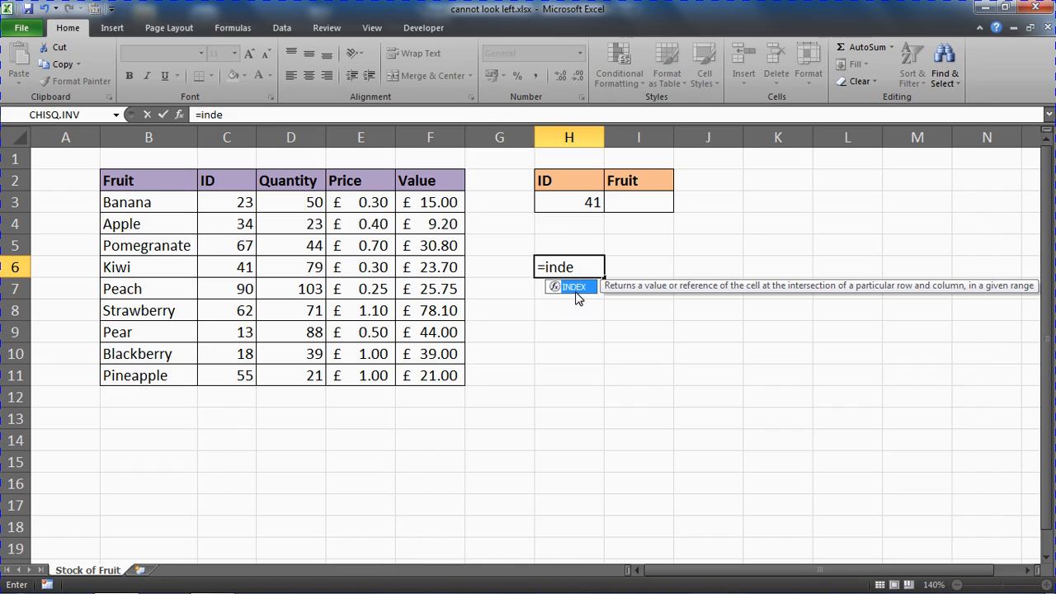
Cancel the half-typed entry in H6 and move to the Fruit result cell I3
key(Escape)
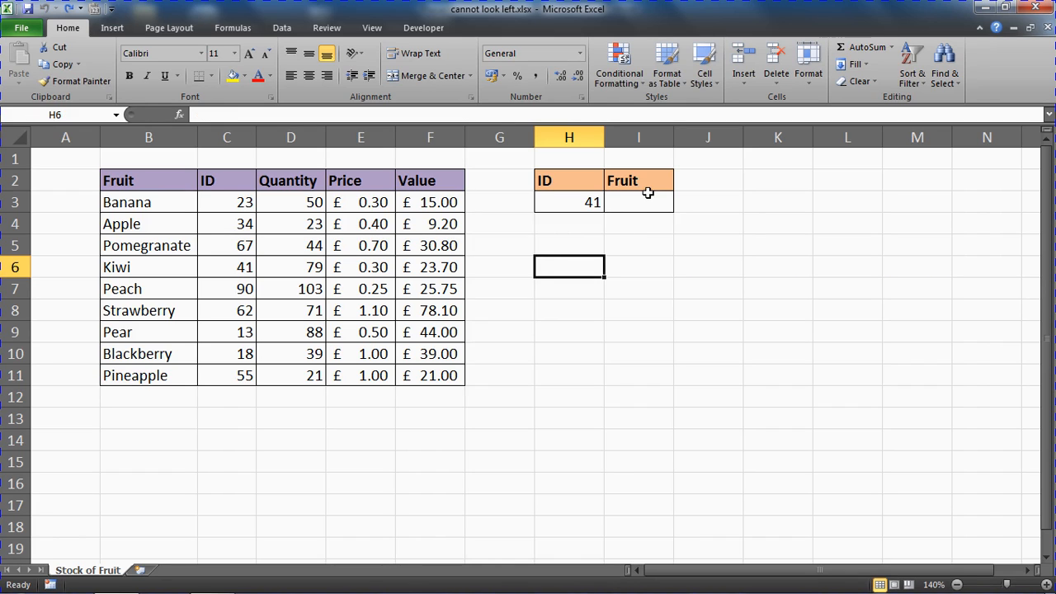
click(637, 201)
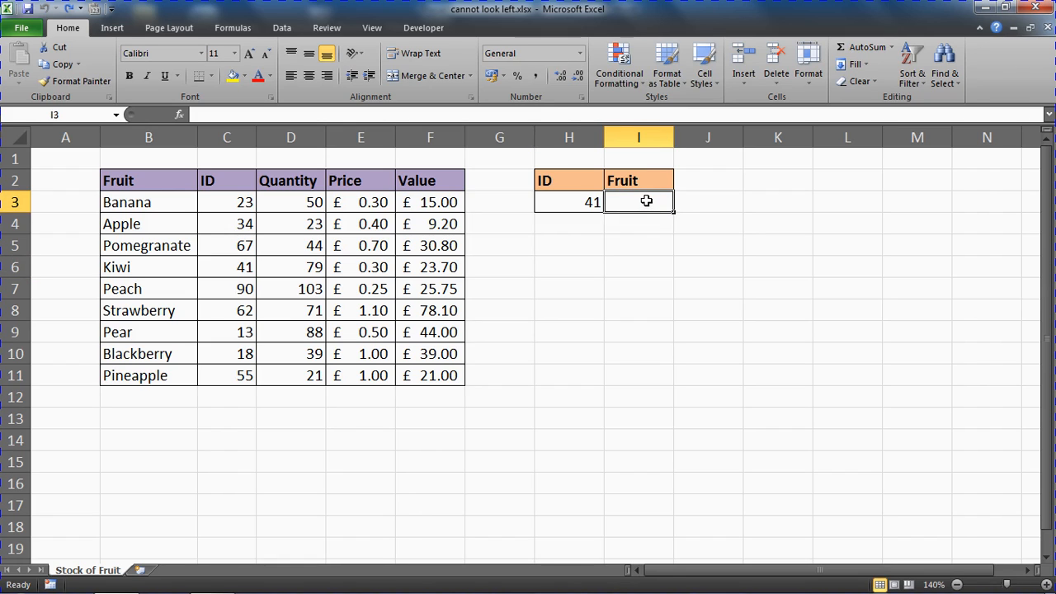
Enter =INDEX(B3:B11, with a nested MATCH( in cell I3
text(=)
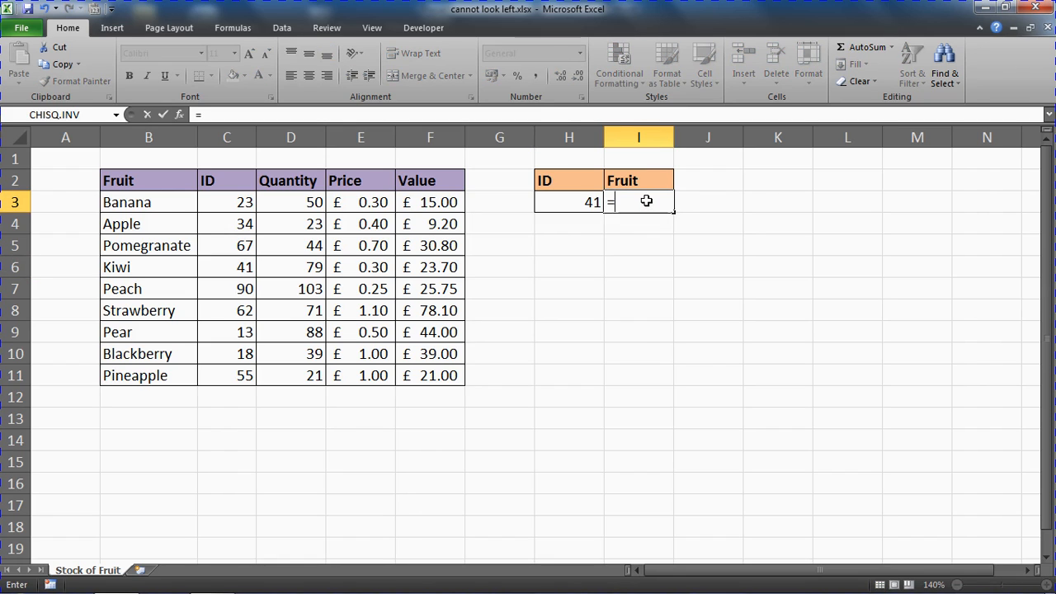
text(index()
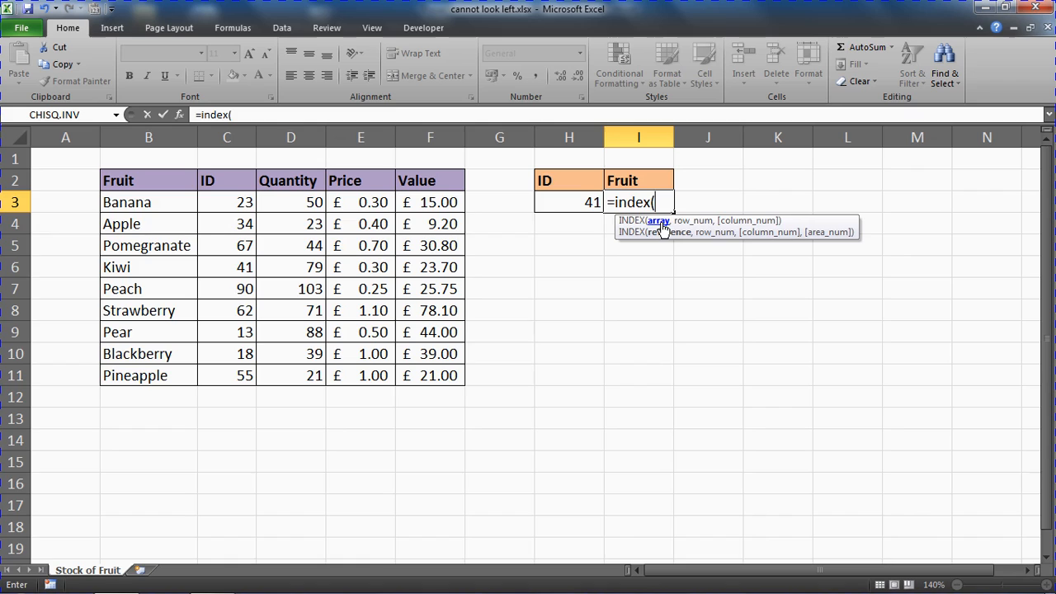
mouse_move(277, 271)
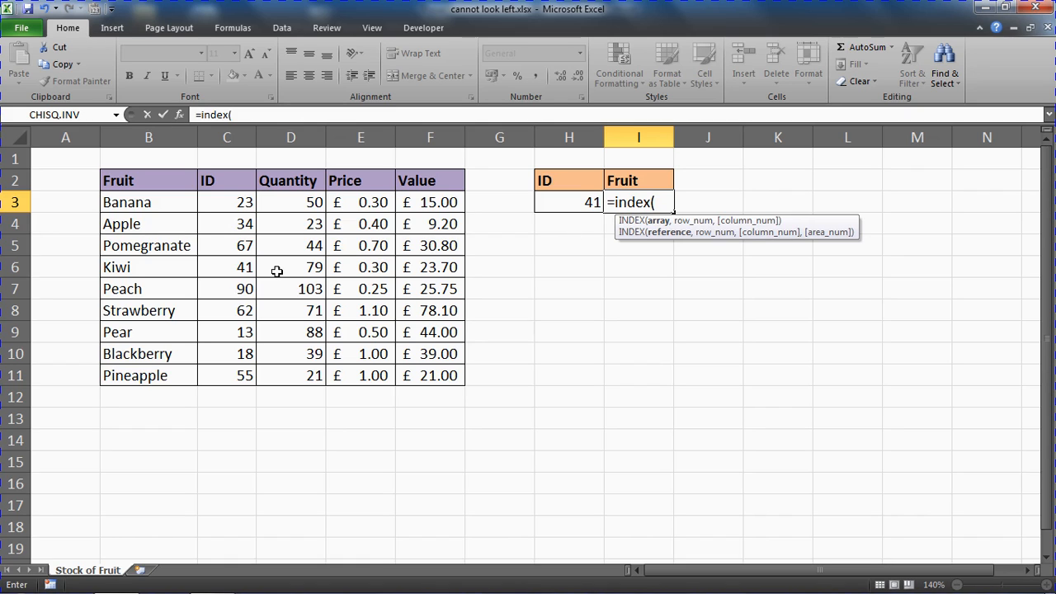
mouse_move(257, 220)
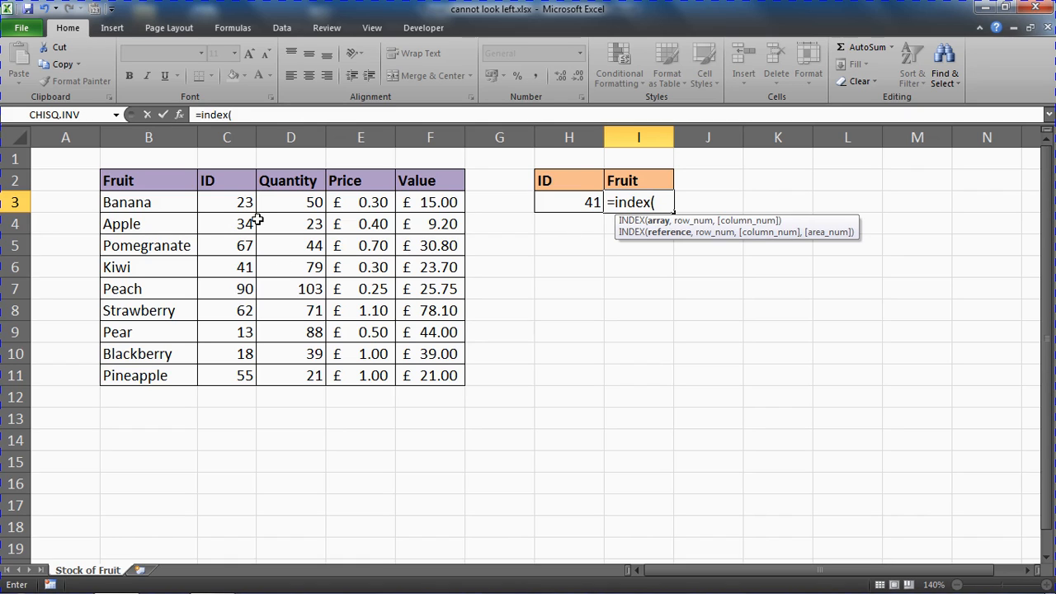
drag(149, 201, 148, 376)
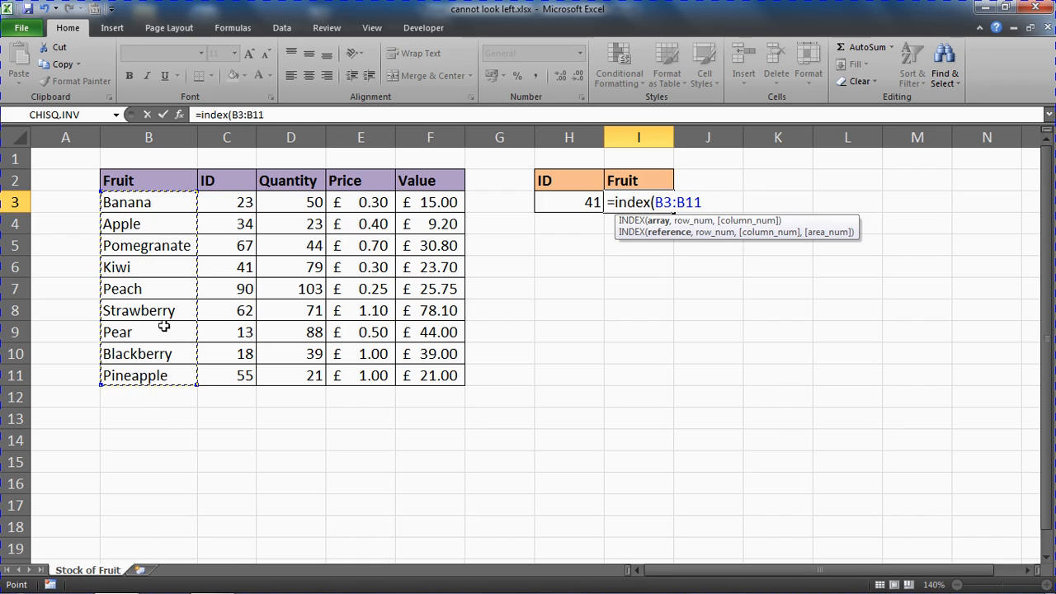
mouse_move(693, 274)
text(,)
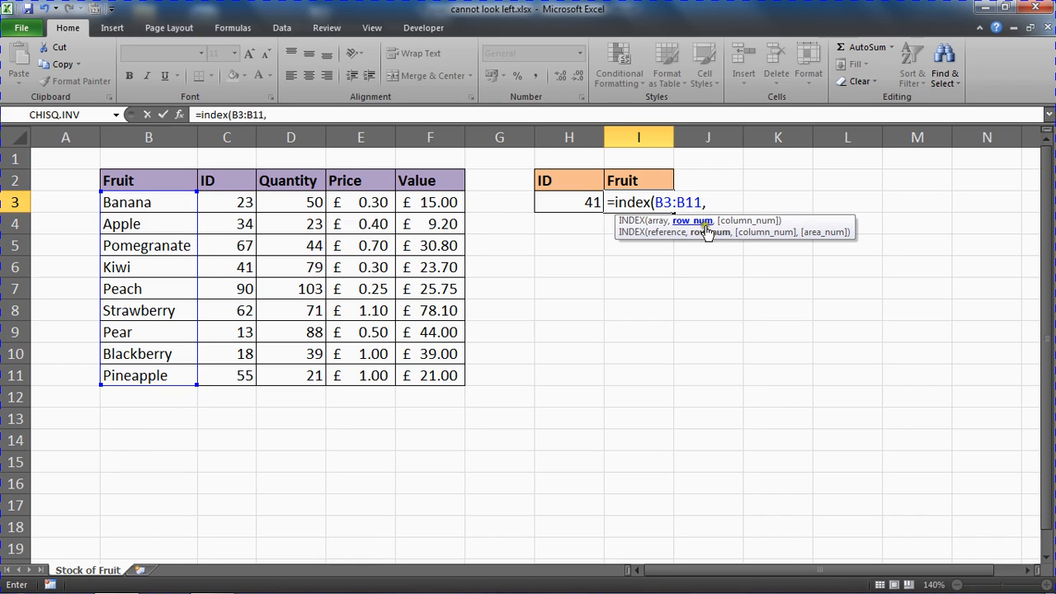
mouse_move(701, 232)
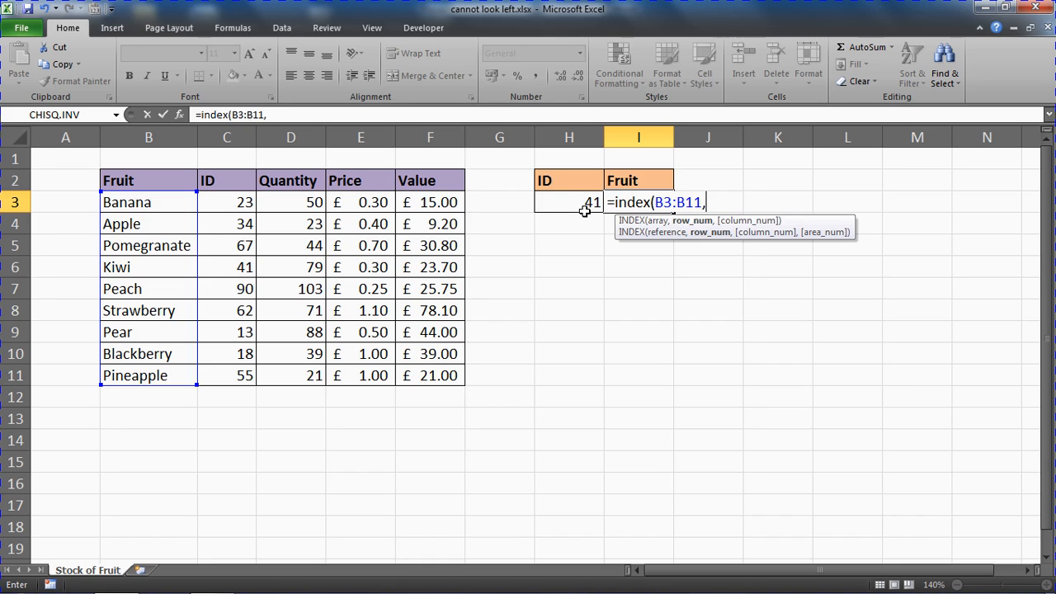
text(match()
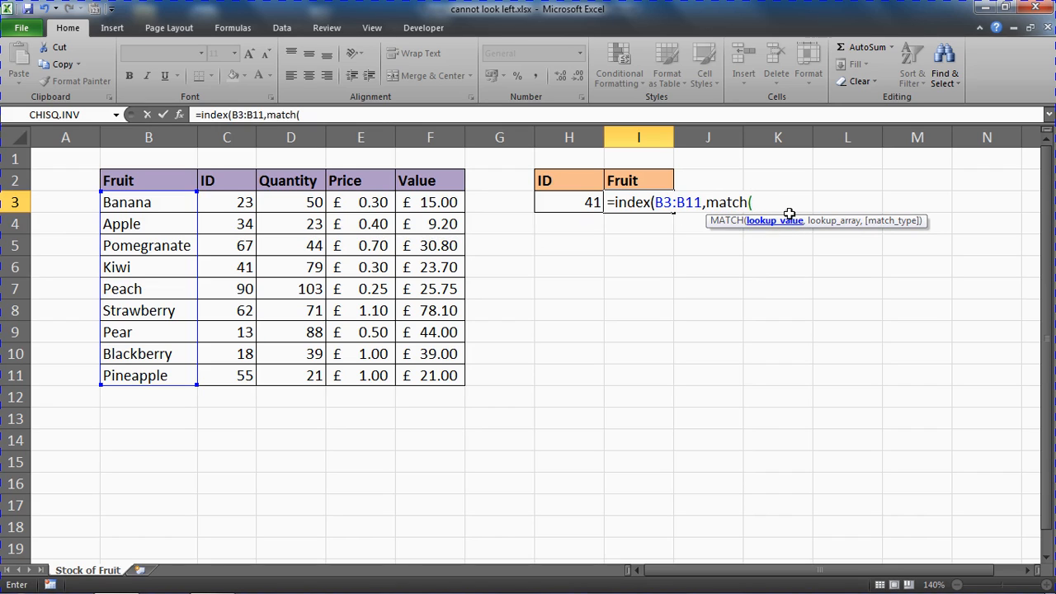
Give MATCH the lookup value H3 and the ID array C3:C11
click(568, 201)
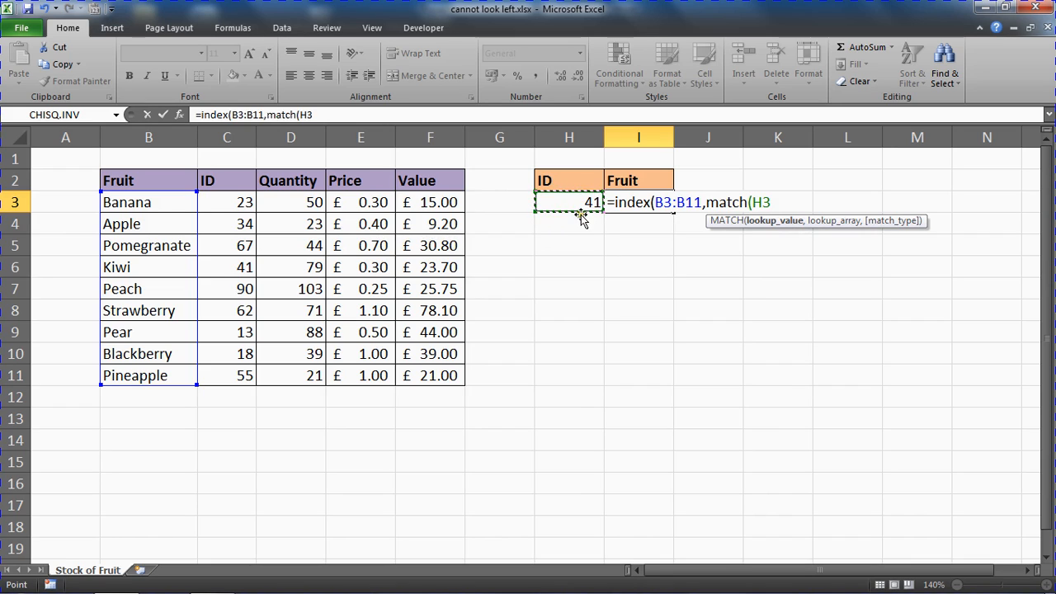
mouse_move(610, 264)
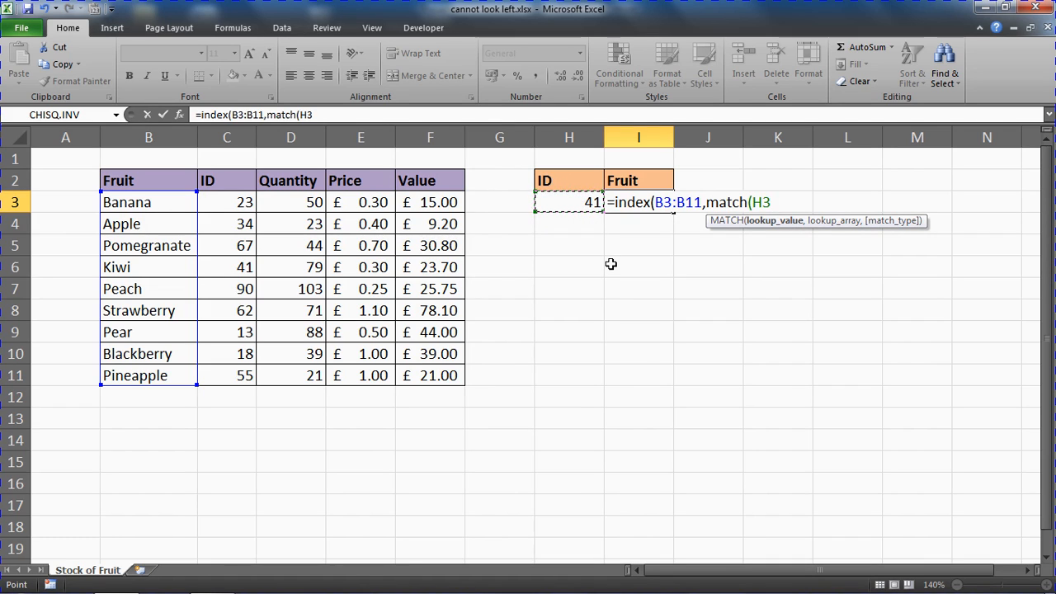
text(,)
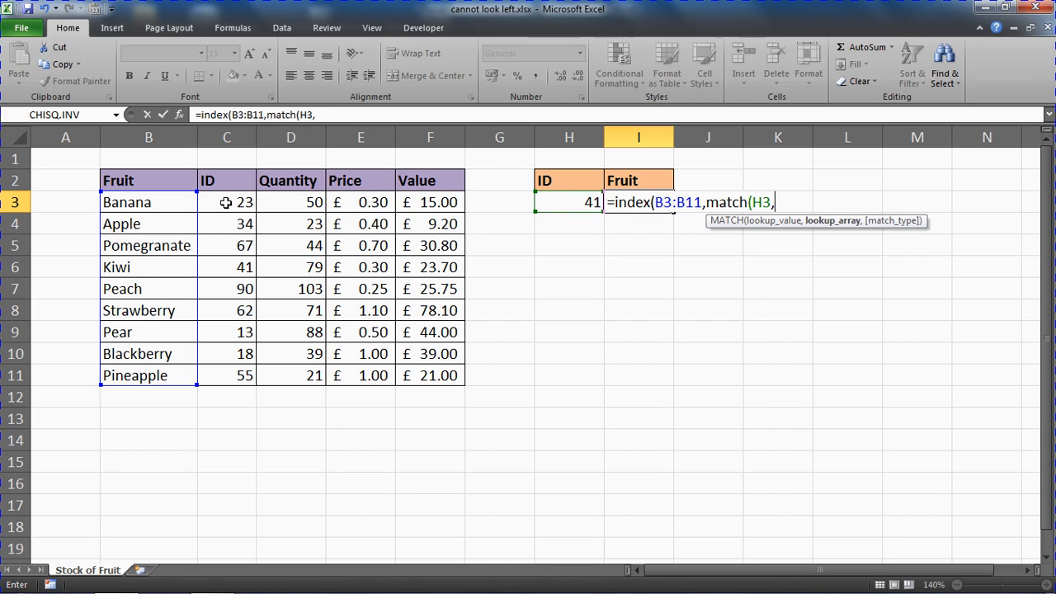
drag(227, 201, 226, 376)
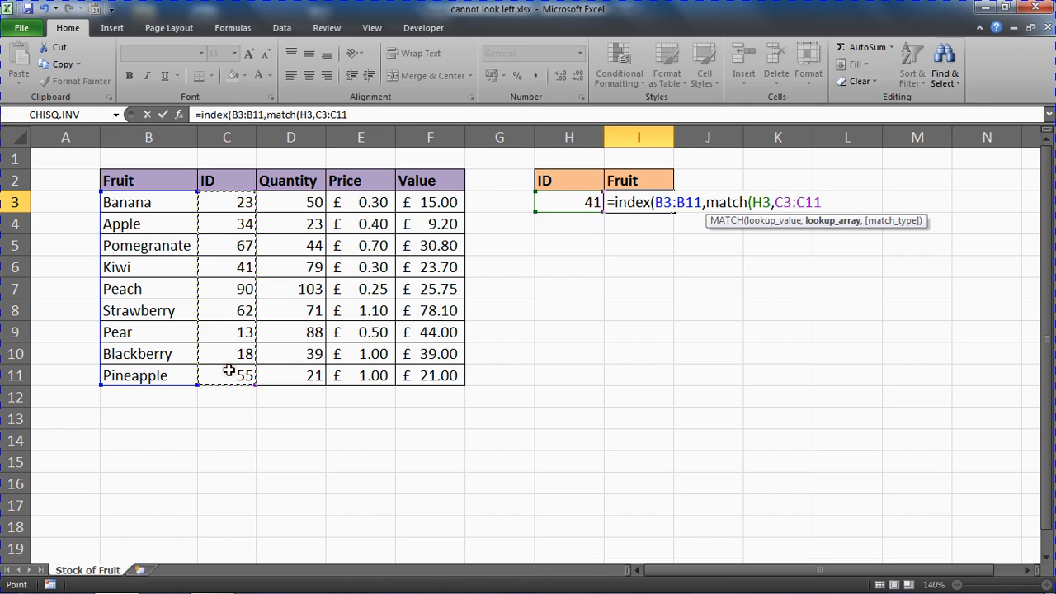
mouse_move(244, 300)
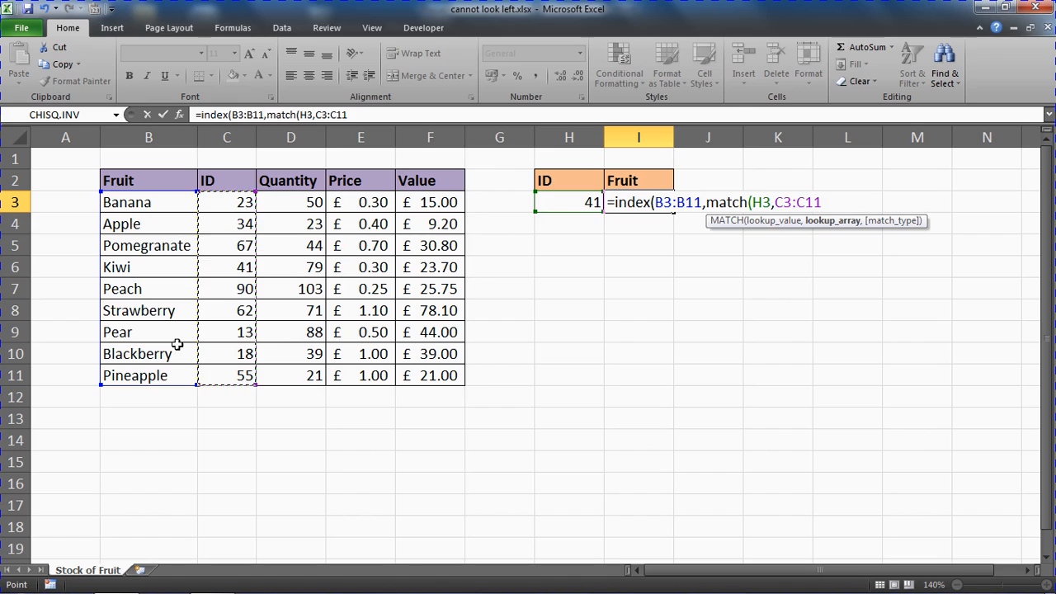
mouse_move(234, 340)
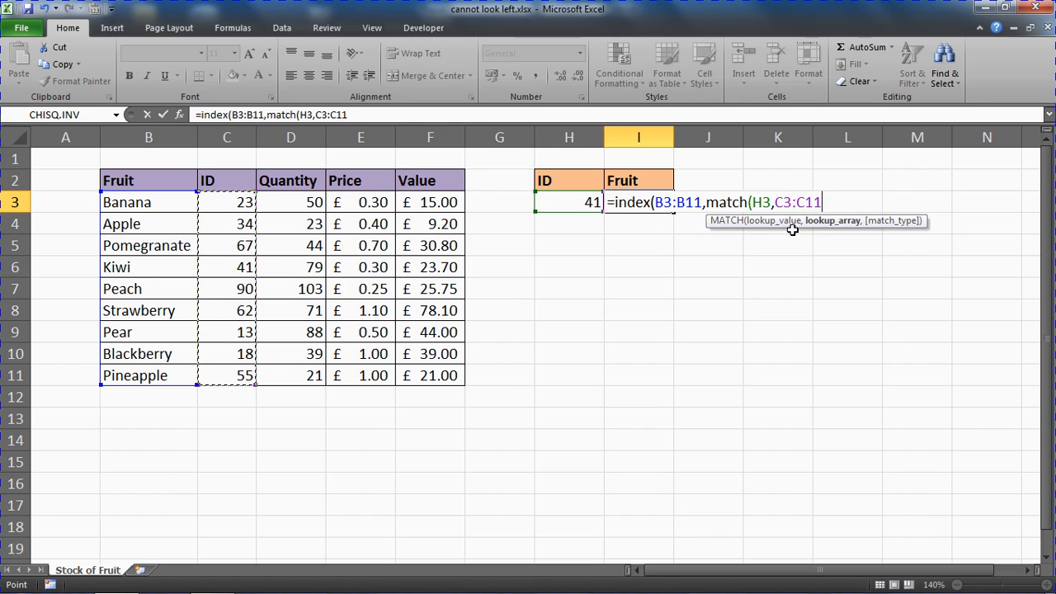
mouse_move(788, 291)
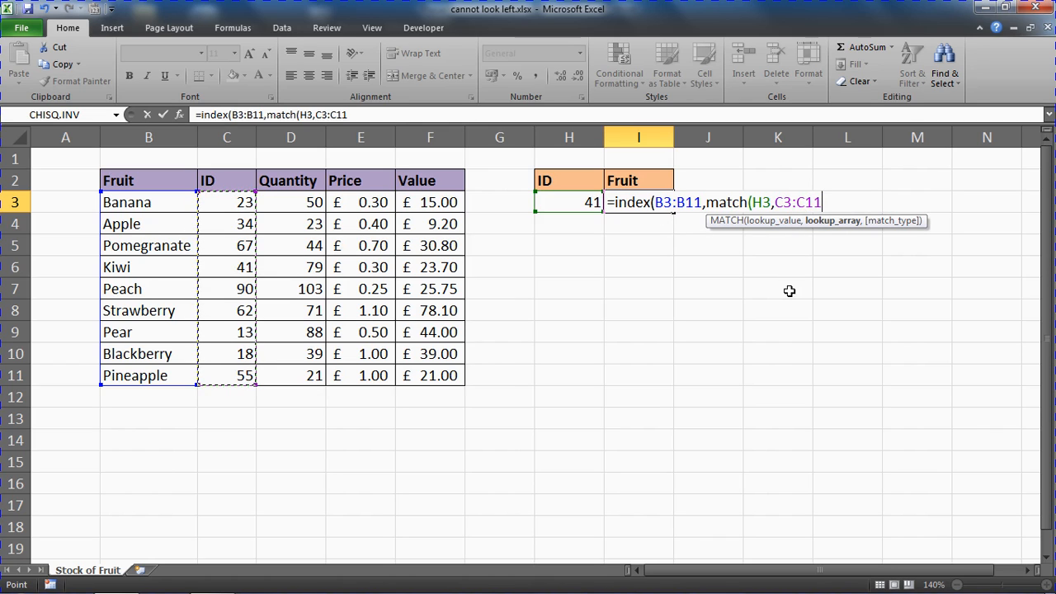
Add exact-match type 0 and close MATCH so the formula reads MATCH(H3,C3:C11,0)
text(,)
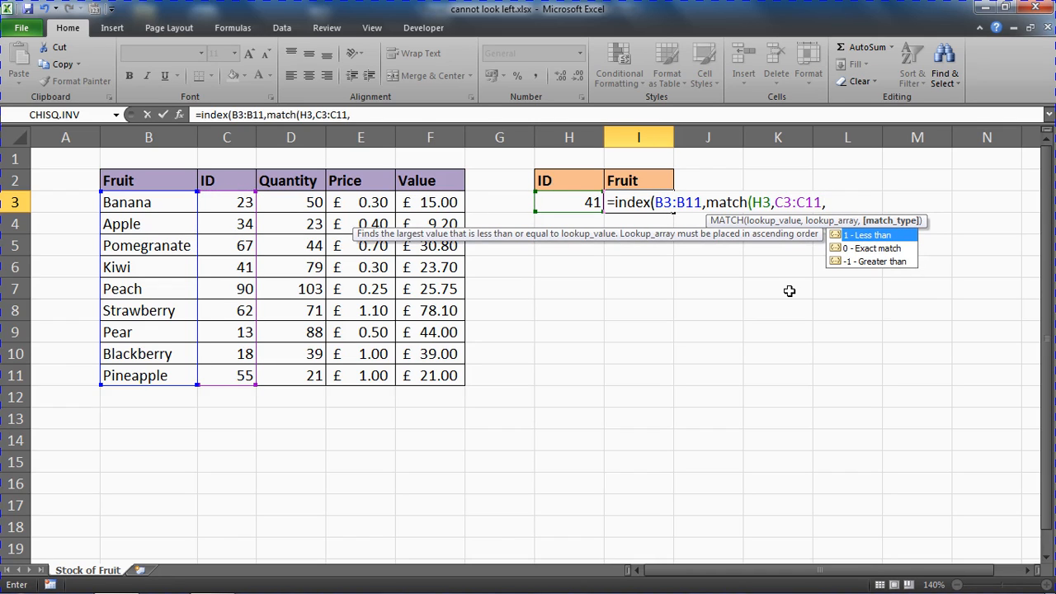
text(0)
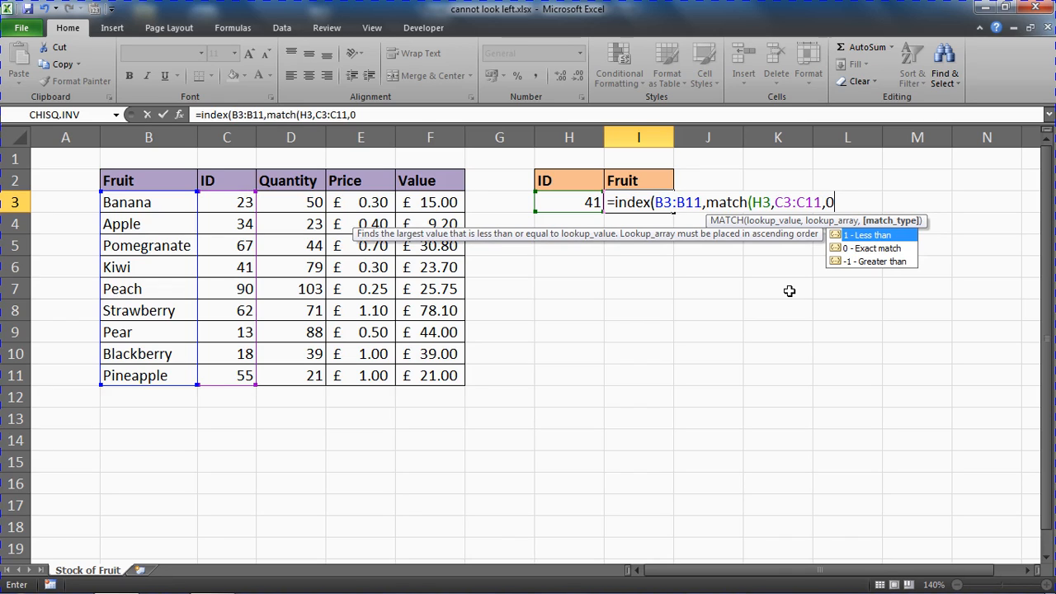
text())
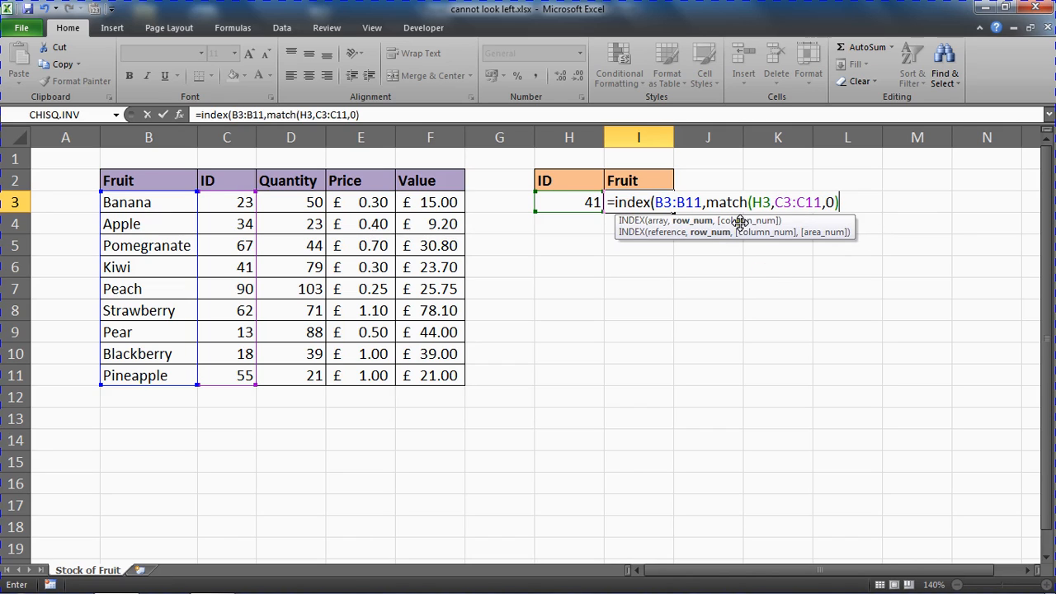
mouse_move(746, 225)
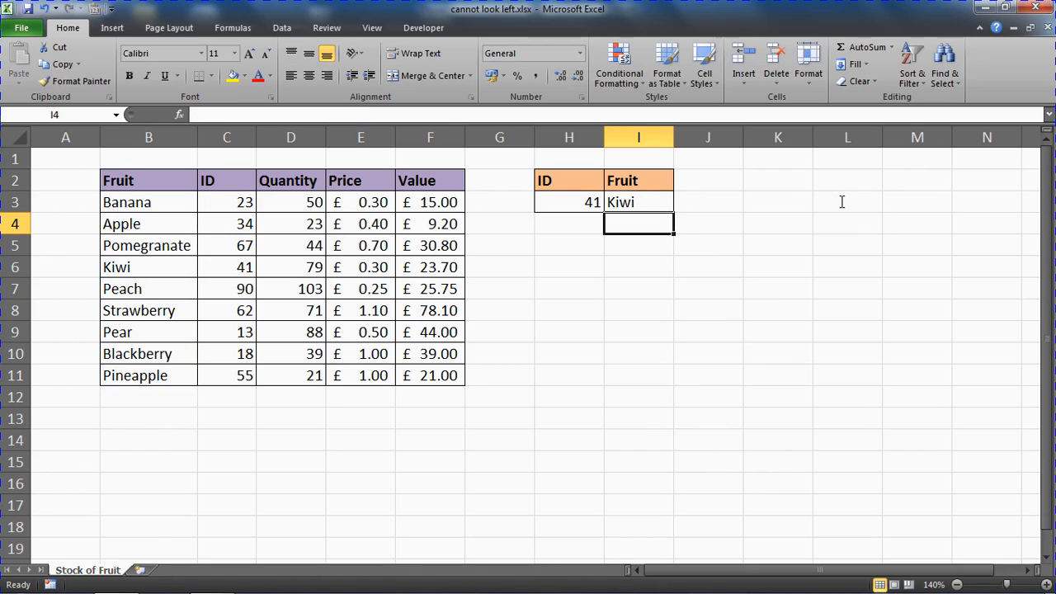
mouse_move(627, 206)
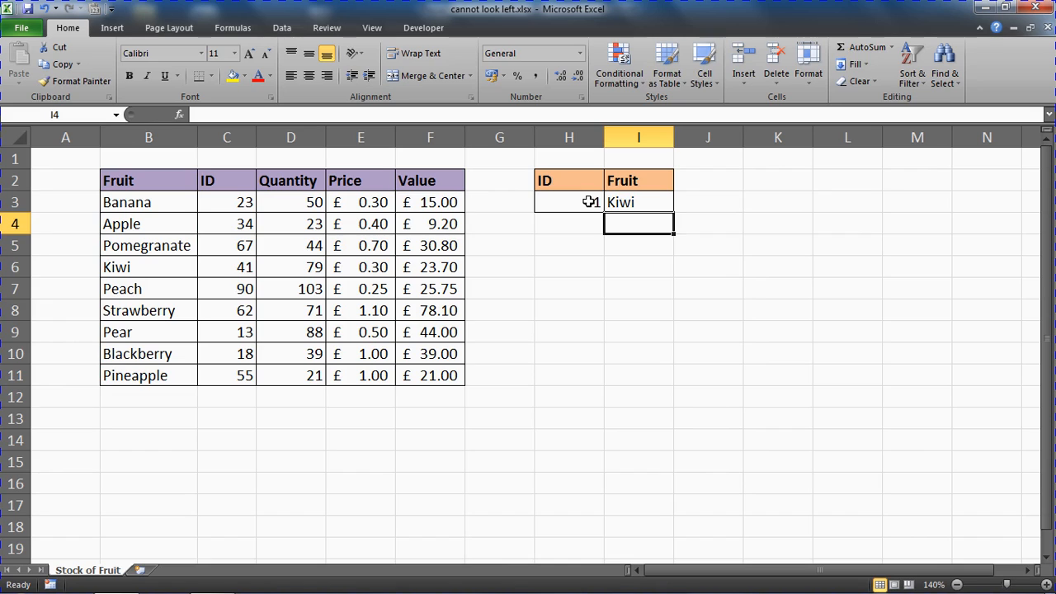
Change the ID in H3 to 67 and inspect I3, which now returns Pomegranate
click(638, 202)
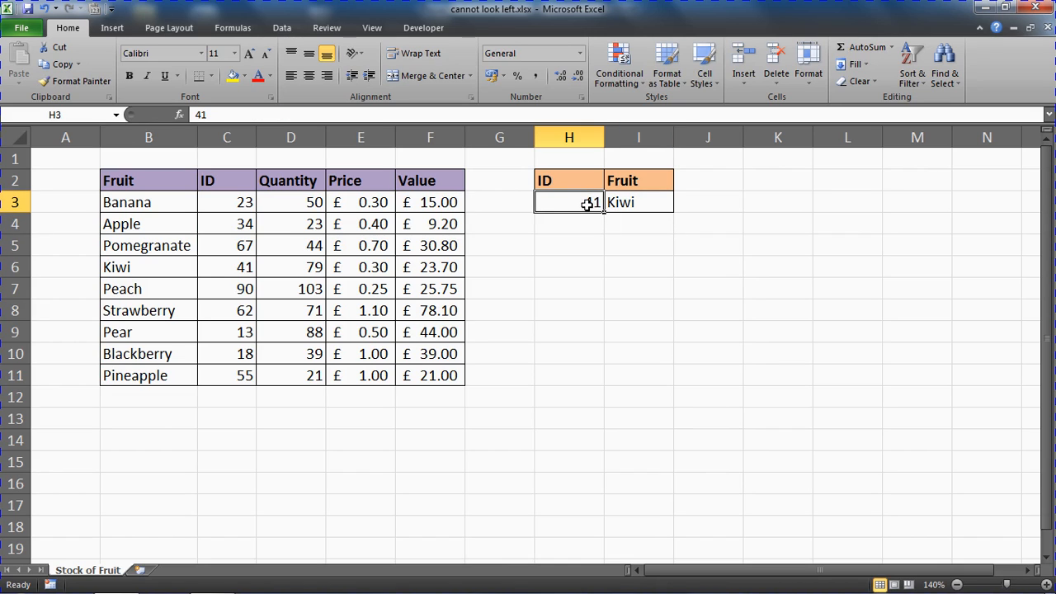
key(enter)
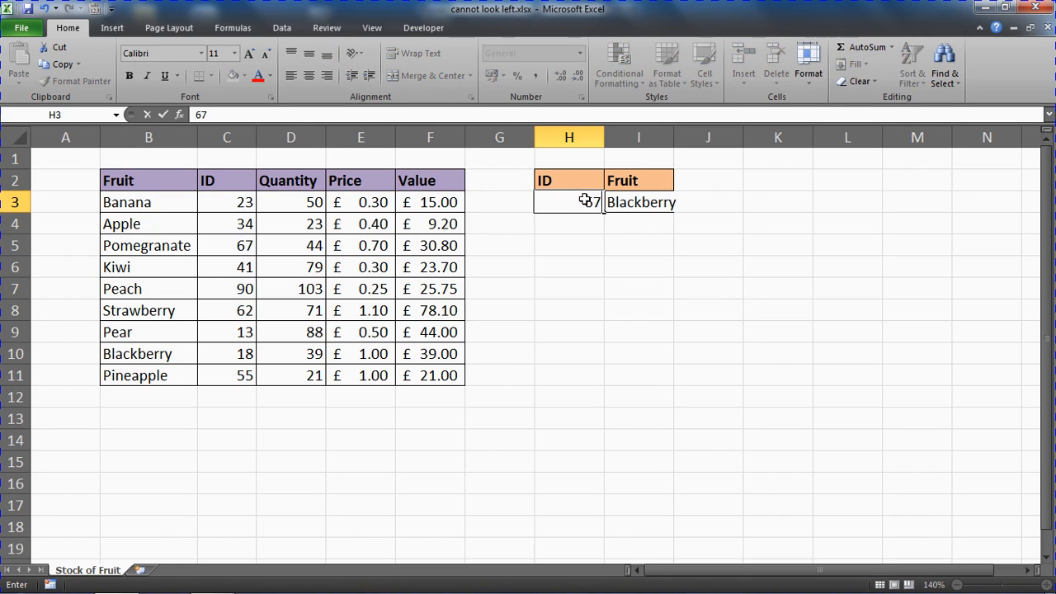
click(638, 202)
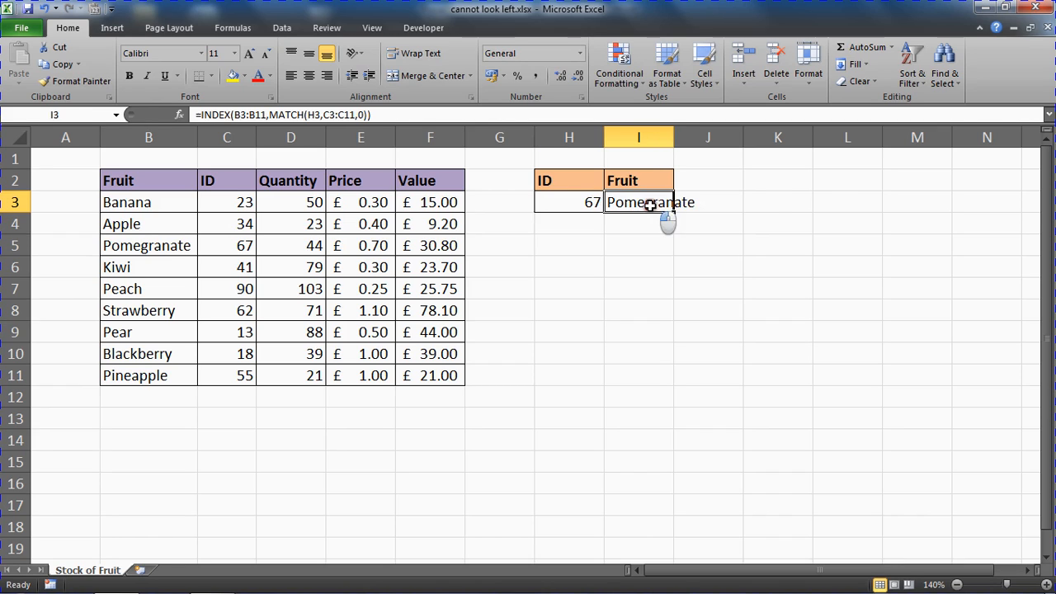
double_click(650, 201)
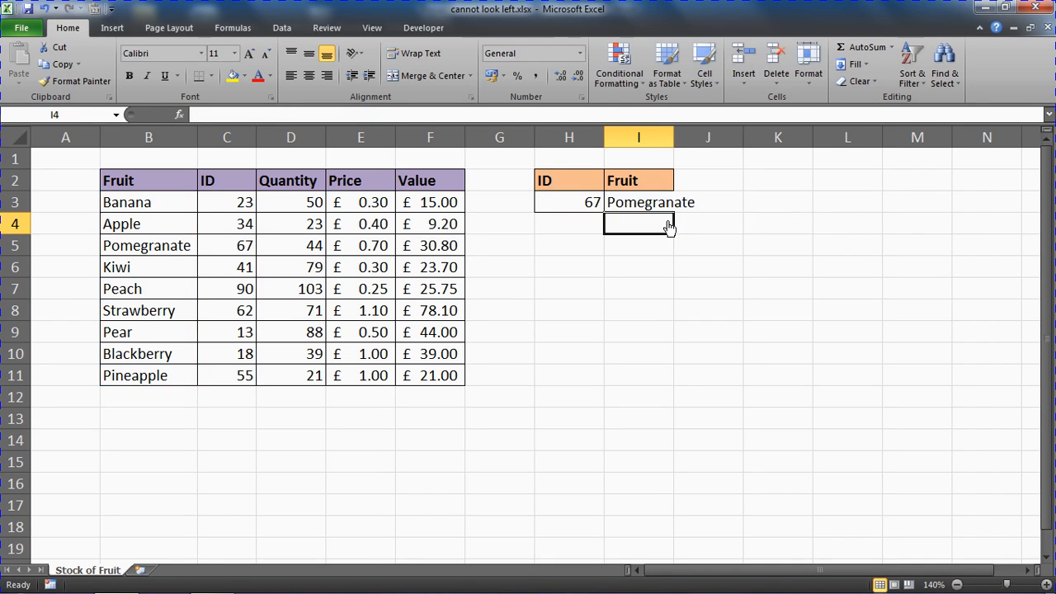
mouse_move(551, 317)
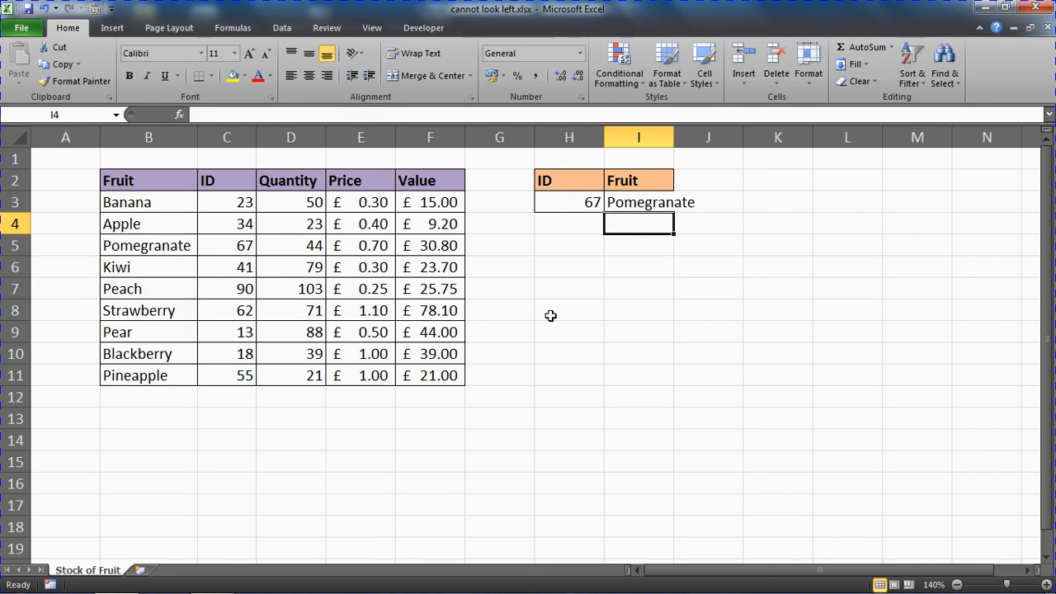